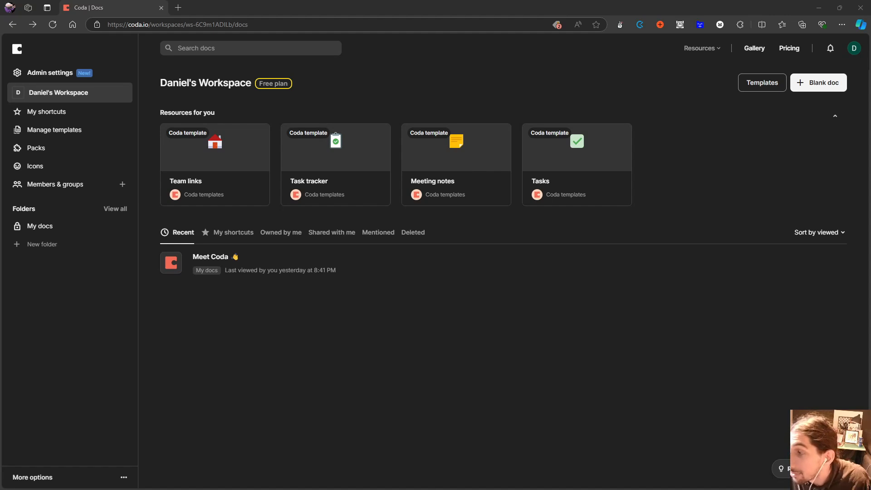
pyautogui.moveTo(98, 451)
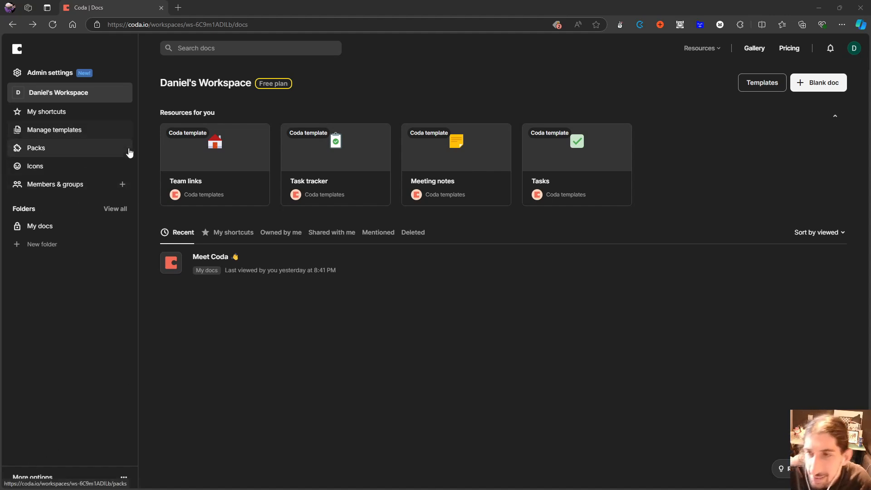
pyautogui.moveTo(157, 169)
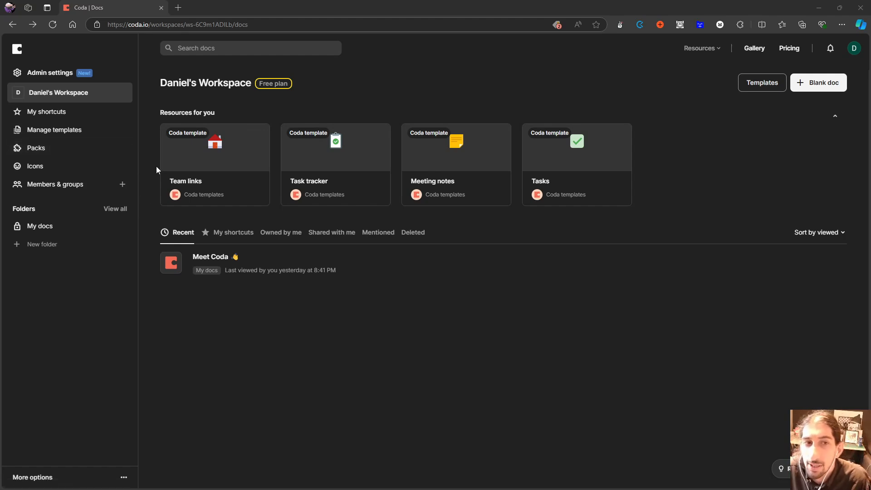
pyautogui.moveTo(206, 151)
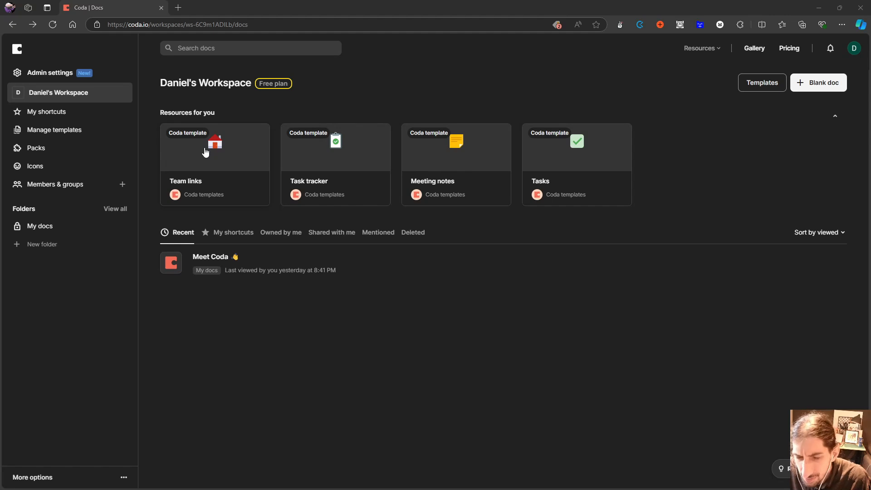
pyautogui.moveTo(253, 200)
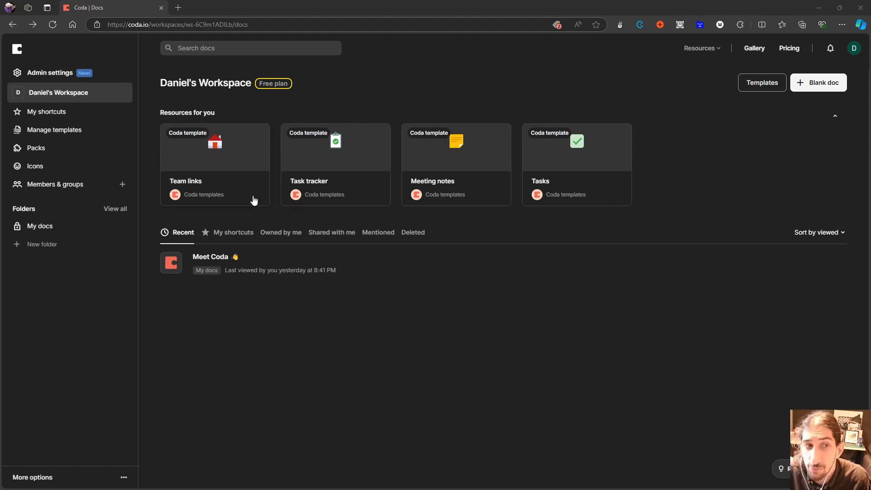
pyautogui.moveTo(367, 187)
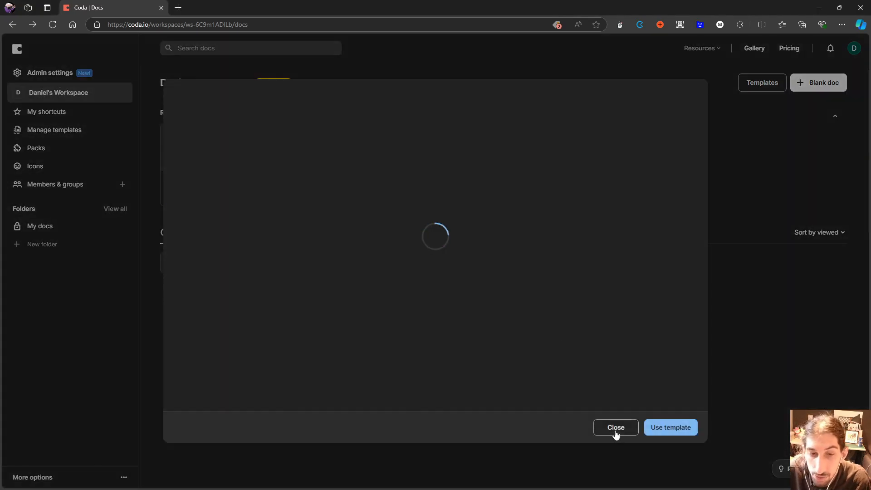
# - Dismiss the Team links template preview and open the Meet Coda doc from My docs
pyautogui.click(616, 428)
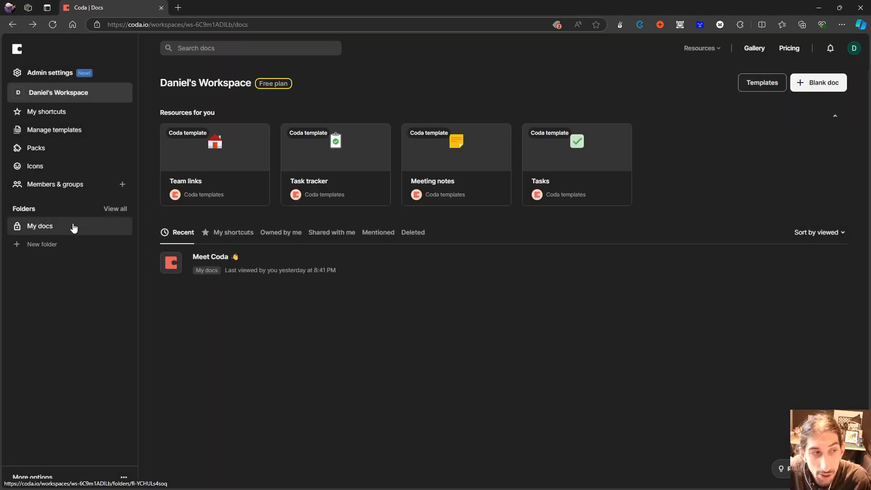
pyautogui.click(39, 226)
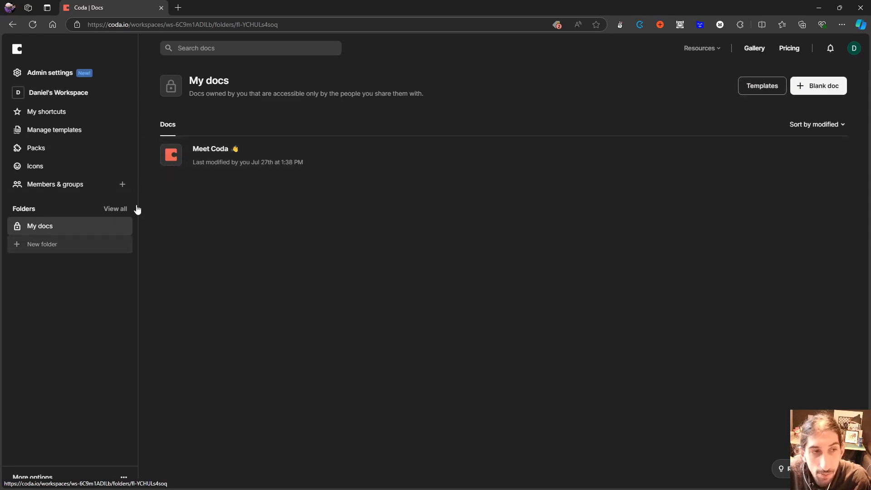
pyautogui.click(210, 148)
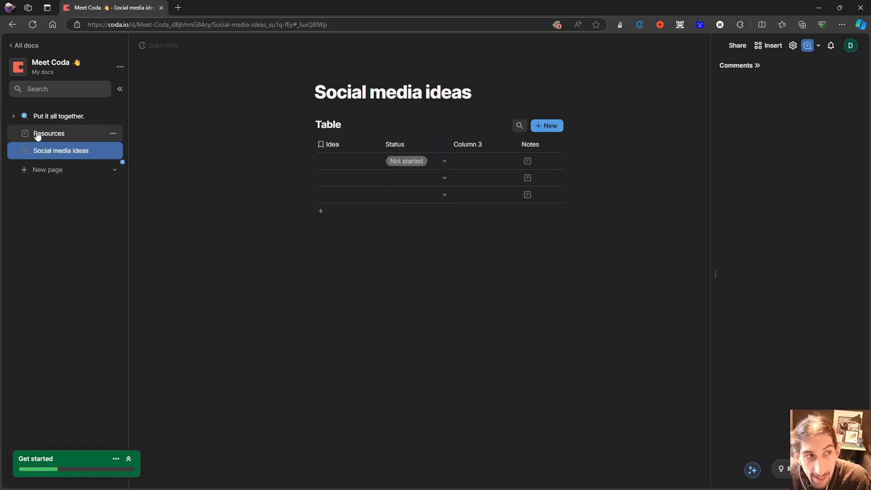
# - On the Resources page, bring up the / insert menu and browse down to the import, export and button blocks
pyautogui.click(49, 134)
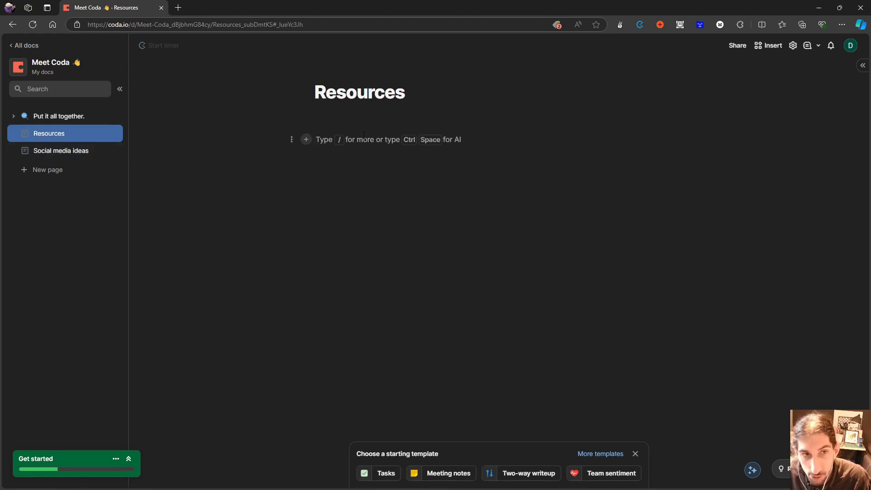
pyautogui.write('/')
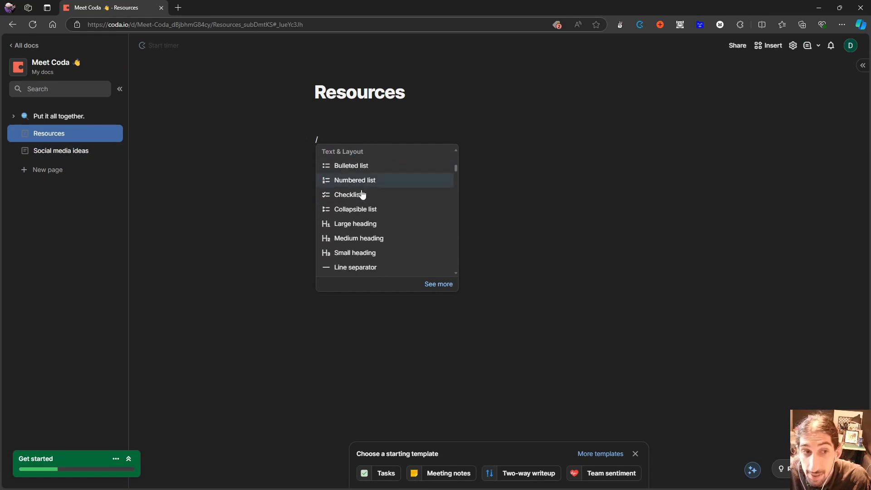
pyautogui.scroll(-3)
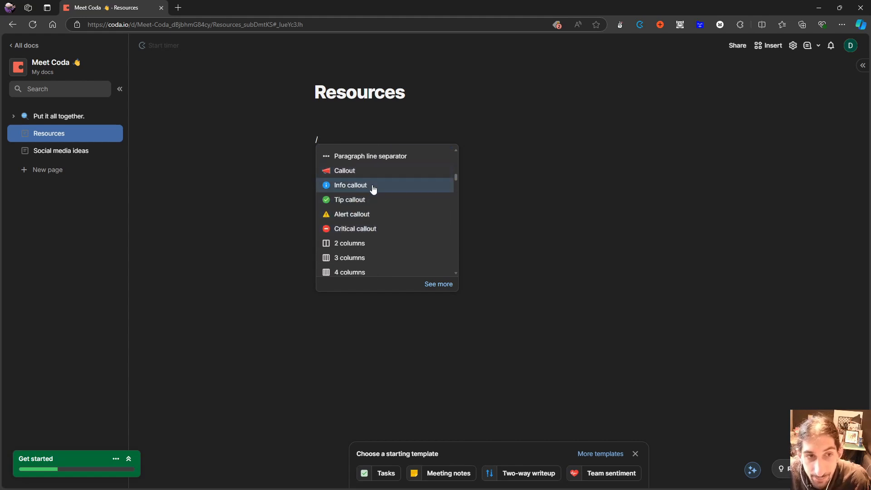
pyautogui.scroll(-3)
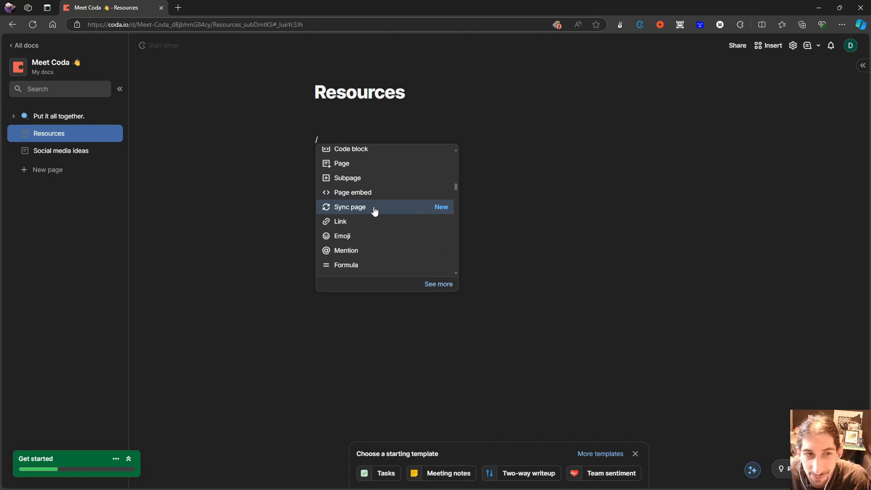
pyautogui.scroll(-3)
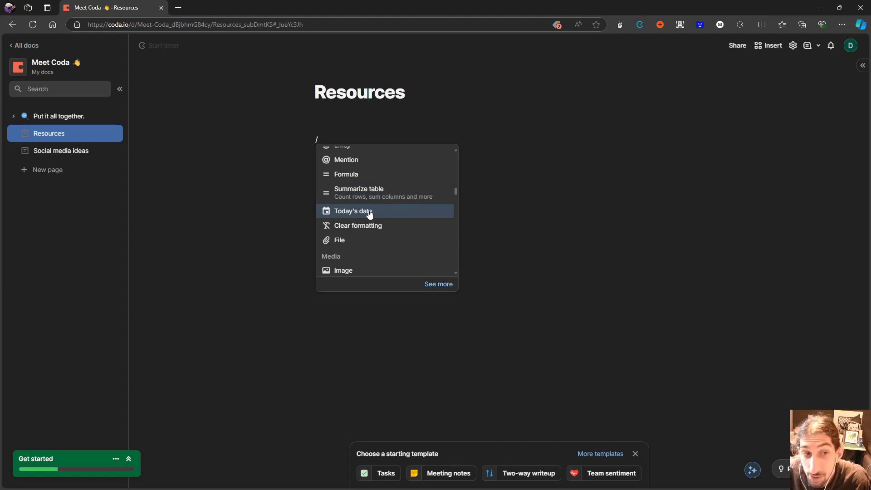
pyautogui.scroll(-3)
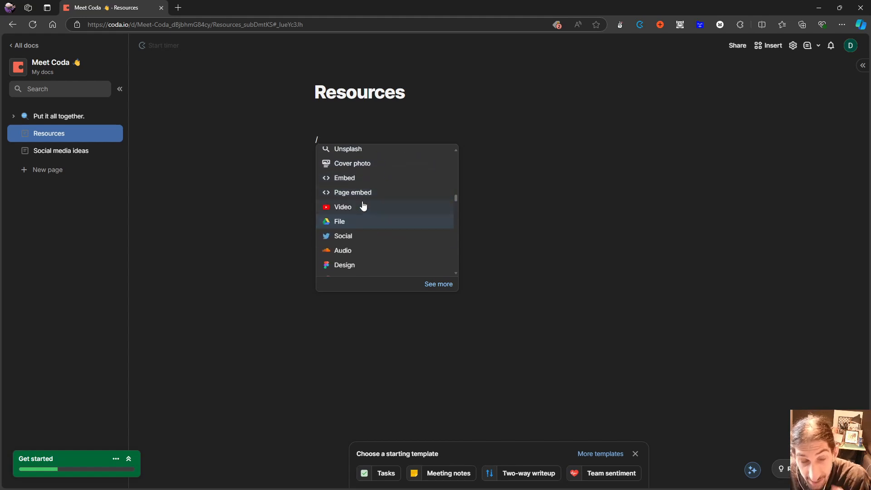
pyautogui.scroll(-3)
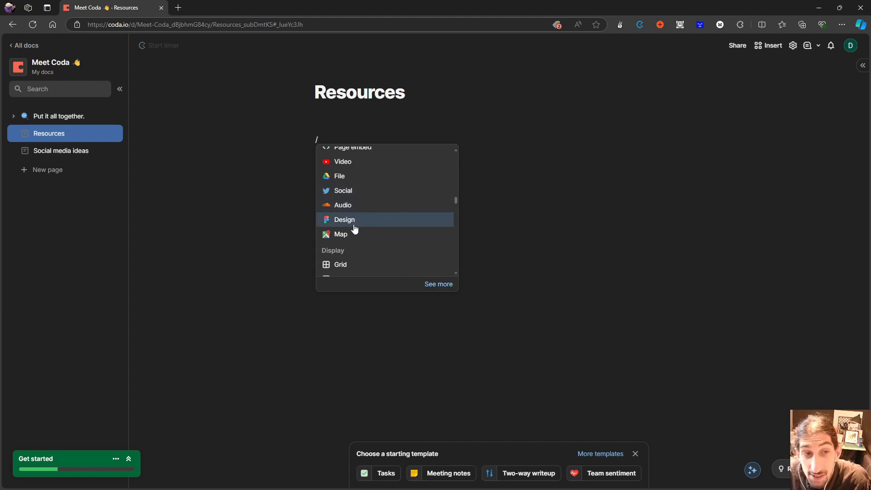
pyautogui.scroll(-3)
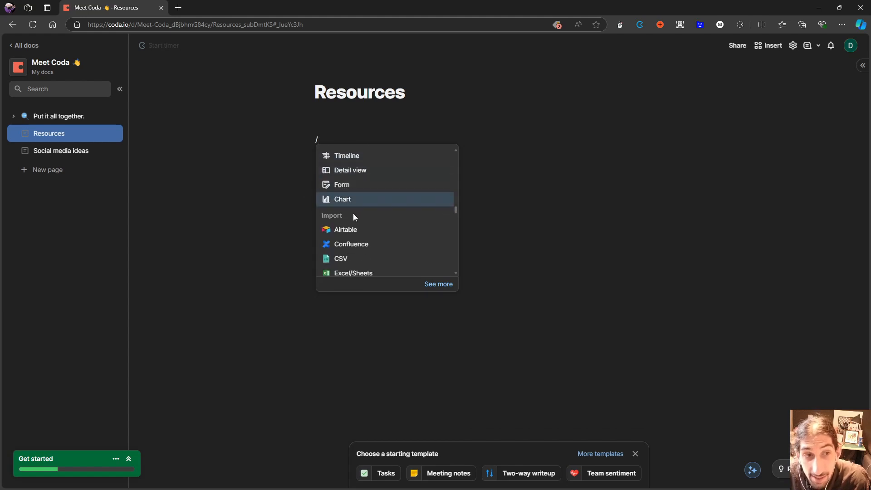
pyautogui.scroll(-3)
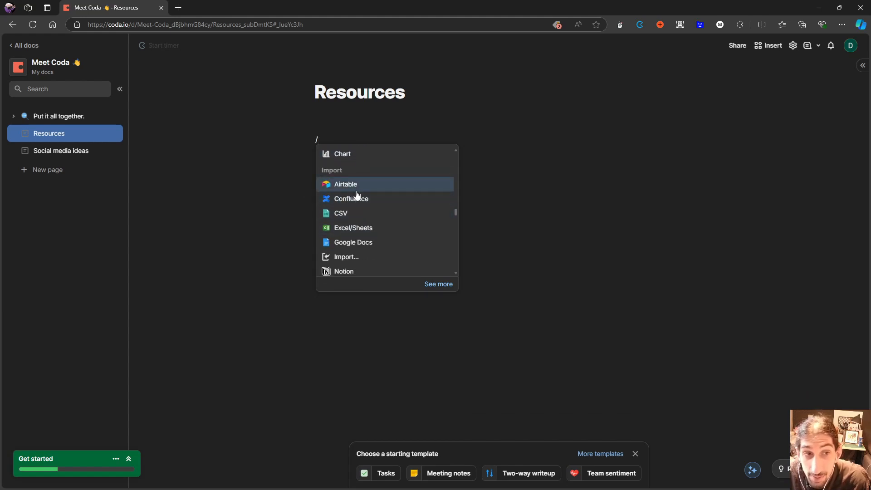
pyautogui.moveTo(368, 232)
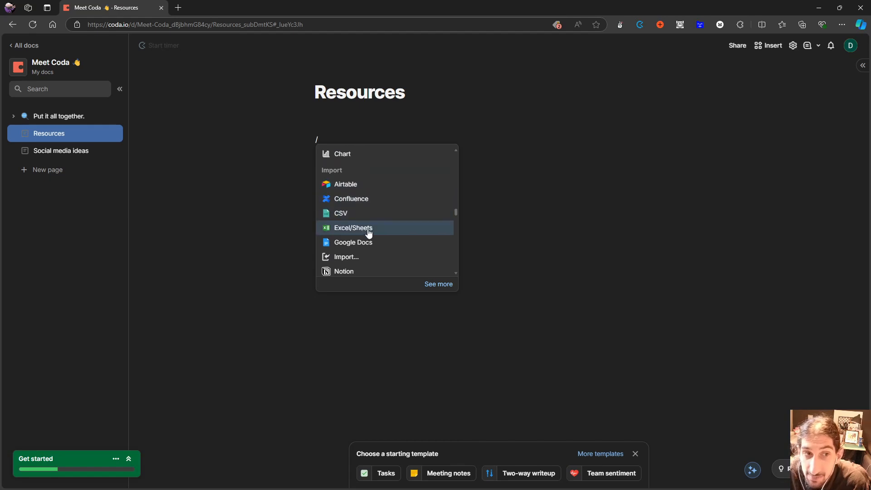
pyautogui.scroll(-3)
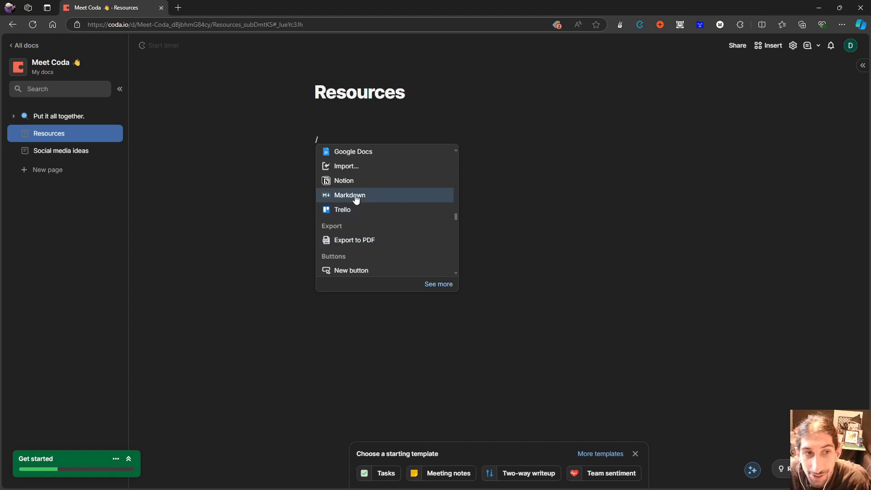
pyautogui.scroll(-3)
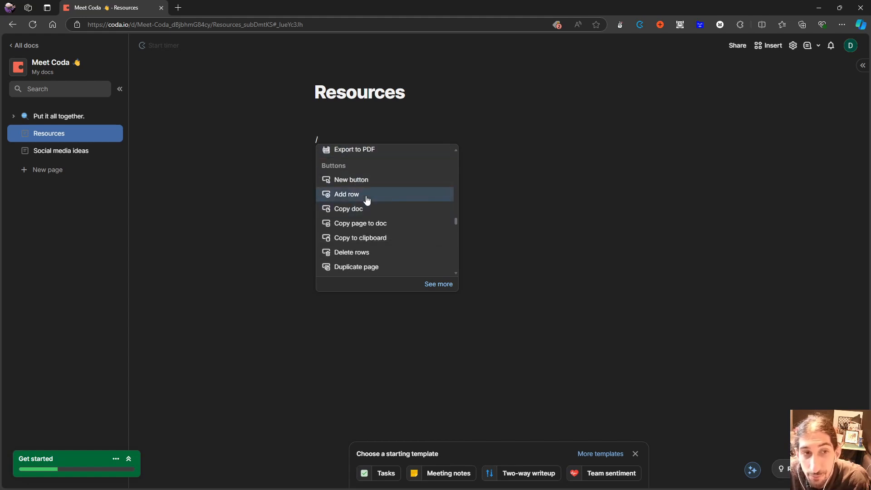
pyautogui.moveTo(348, 184)
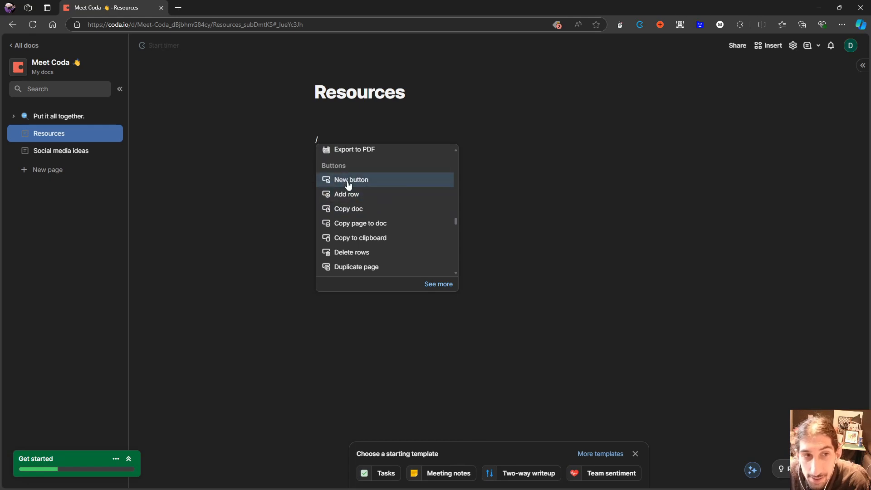
# - Insert a new 'Click me' button, review its On click actions, and finish its setup
pyautogui.click(351, 180)
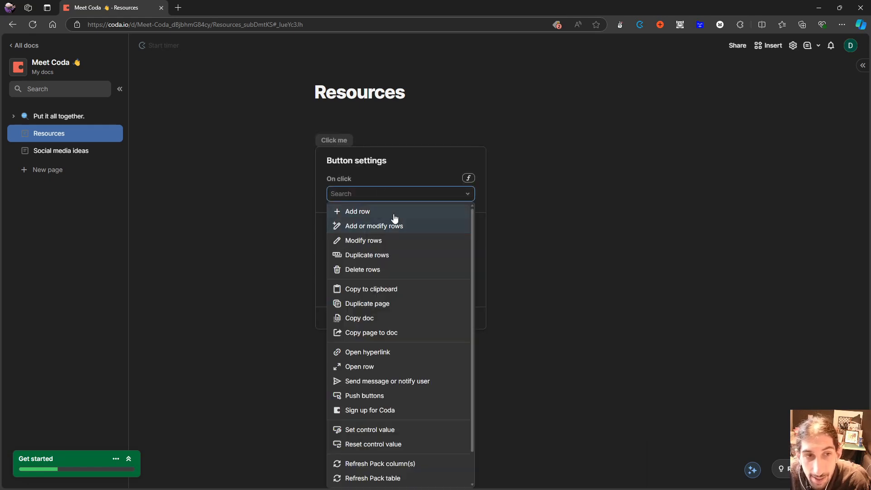
pyautogui.scroll(-3)
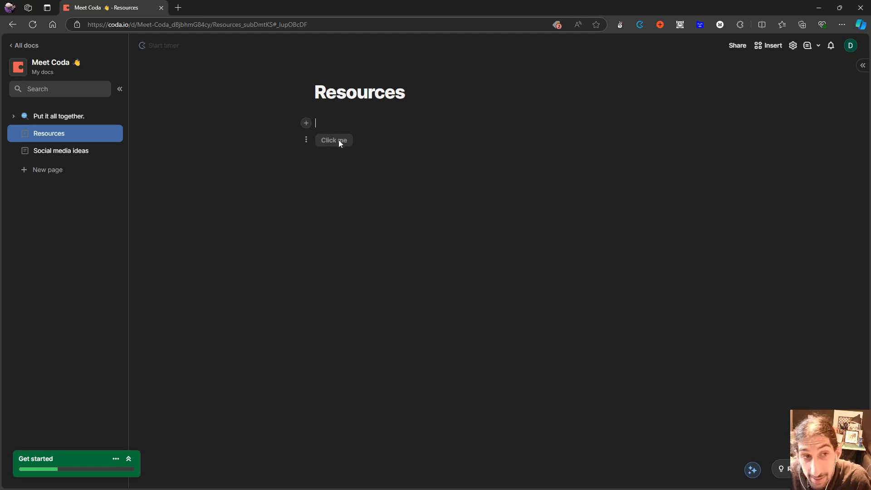
pyautogui.click(305, 140)
pyautogui.write('/')
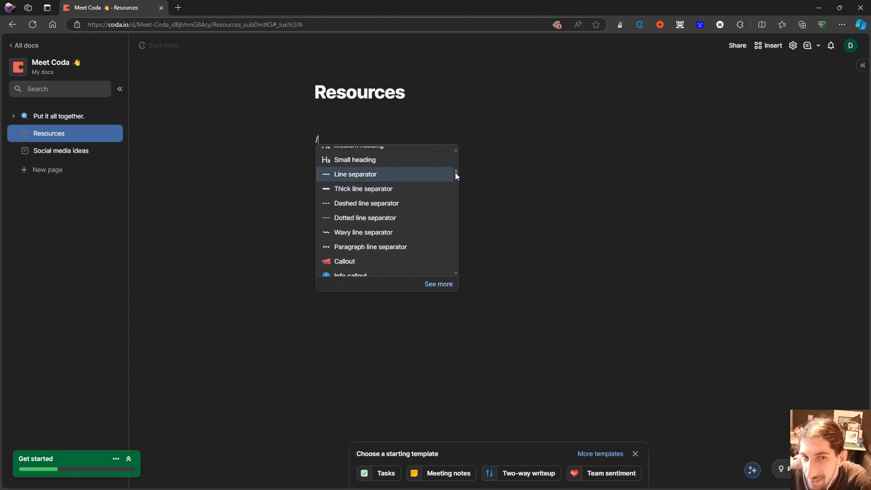
# - Browse the insert menu down to the Controls section with Select, Slider, Progress and Date
pyautogui.scroll(-3)
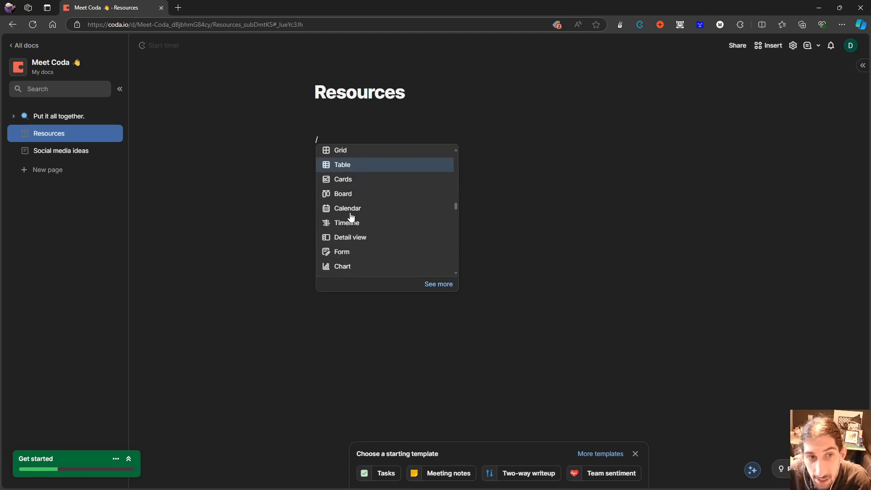
pyautogui.moveTo(348, 208)
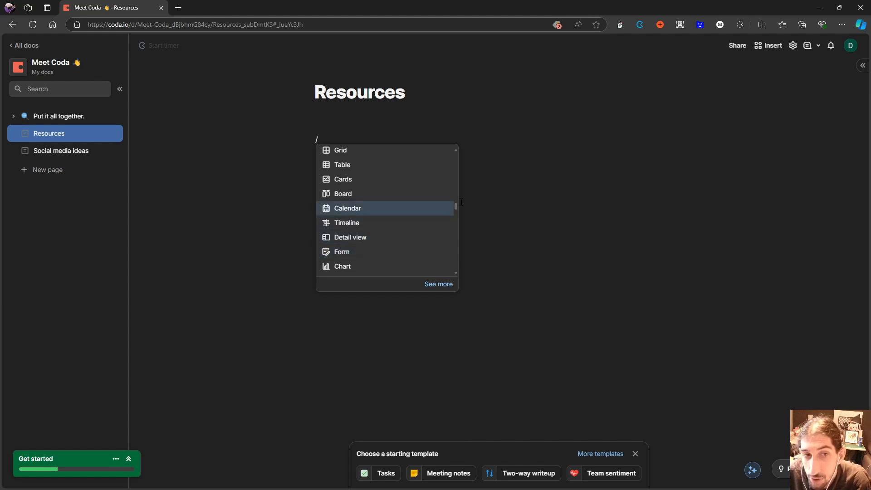
pyautogui.scroll(-3)
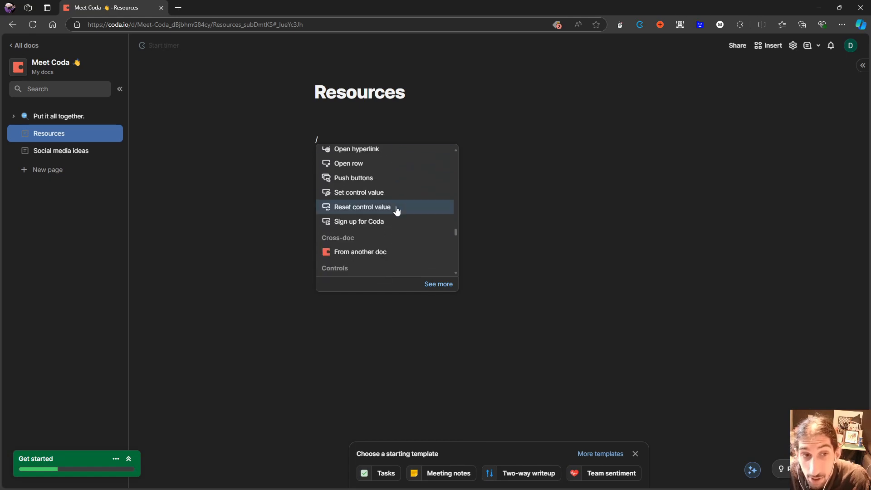
pyautogui.scroll(-3)
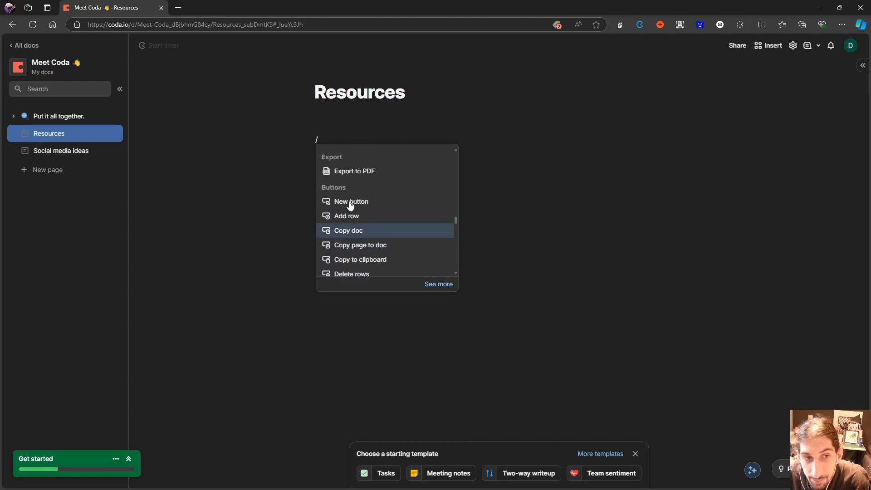
pyautogui.scroll(-3)
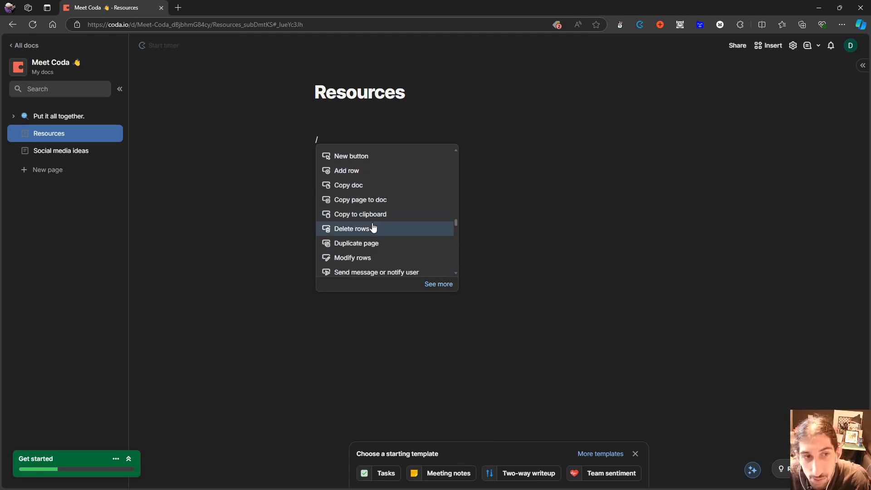
pyautogui.scroll(-3)
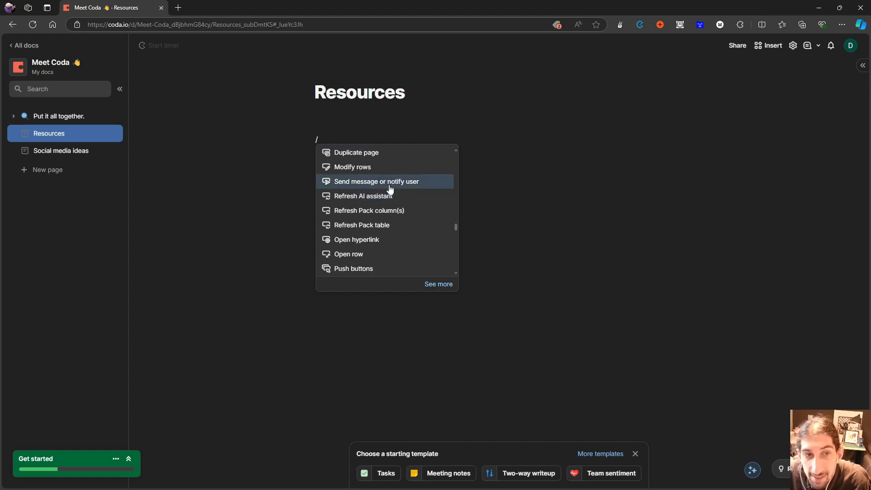
pyautogui.scroll(-3)
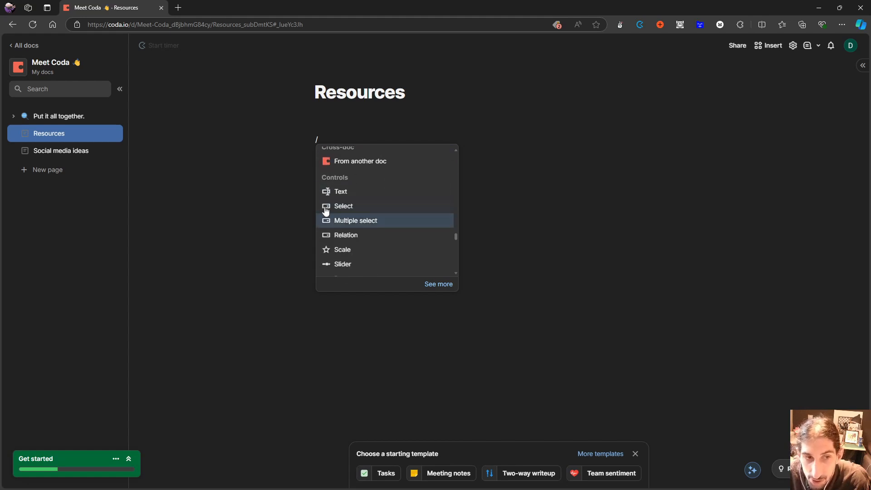
pyautogui.scroll(-3)
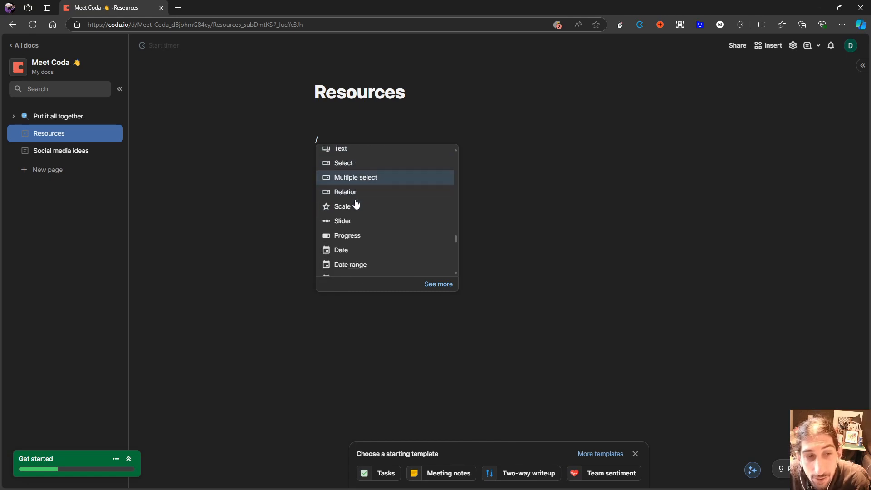
# - Insert a slider control and drag its handle to a value of 30
pyautogui.click(343, 221)
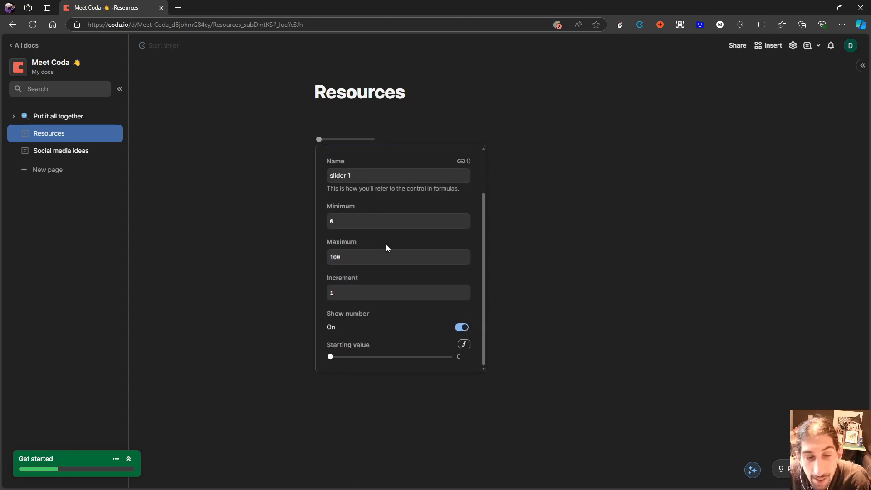
pyautogui.moveTo(428, 362)
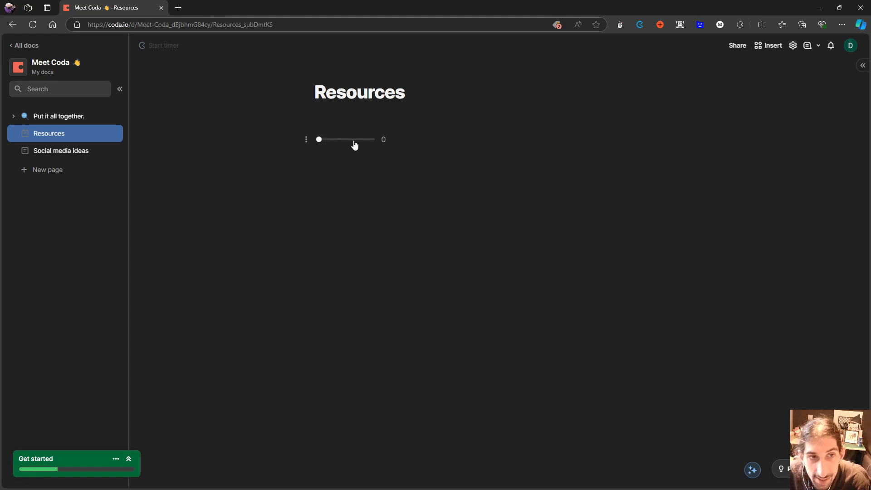
pyautogui.moveTo(318, 139); pyautogui.dragTo(334, 139)
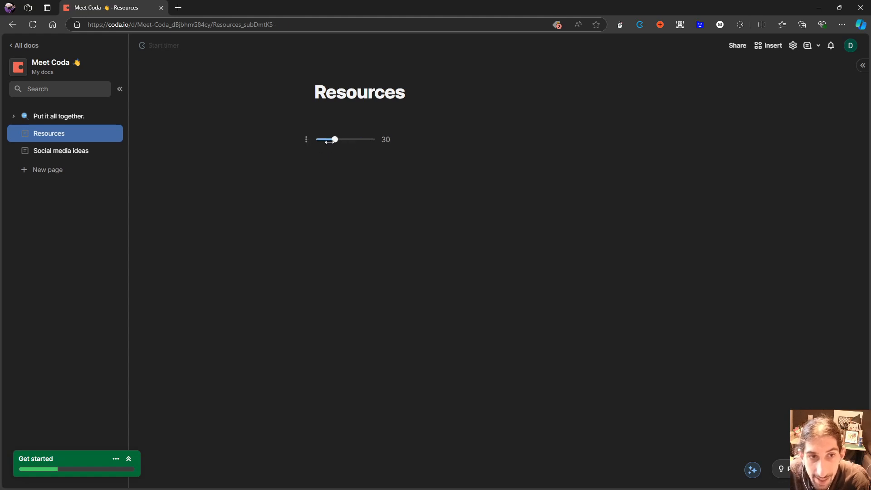
pyautogui.moveTo(334, 140); pyautogui.dragTo(321, 140)
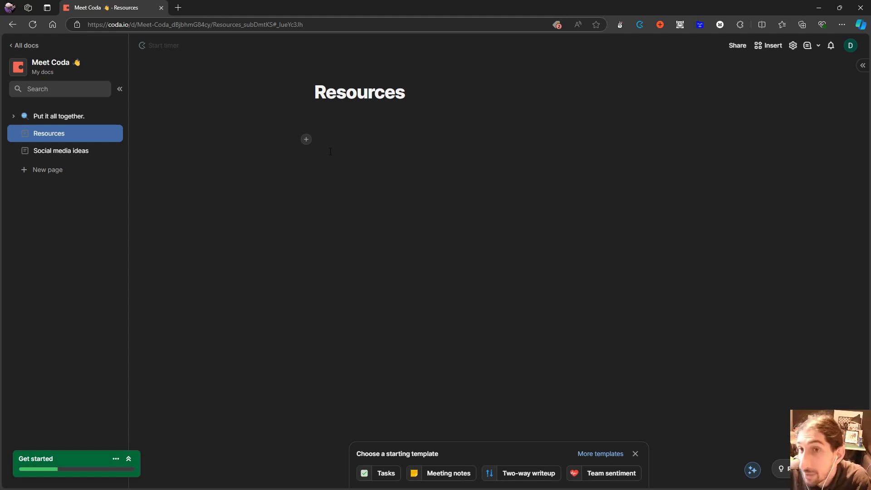
pyautogui.moveTo(338, 110)
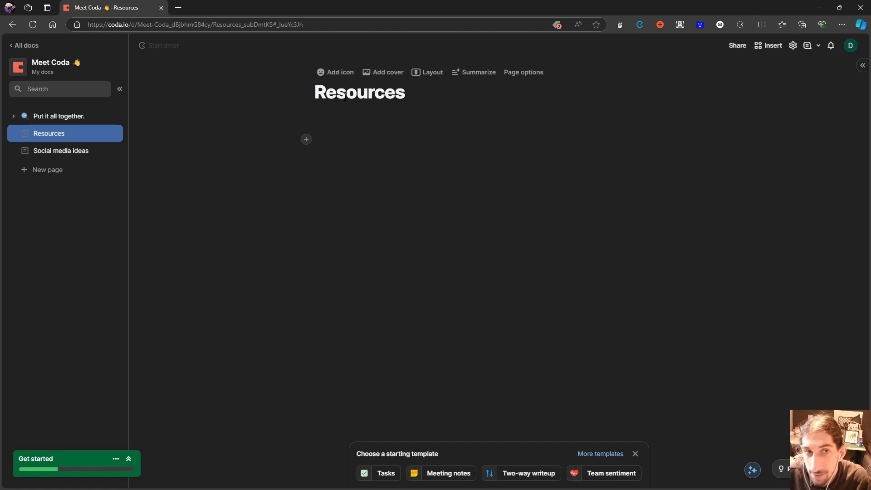
pyautogui.moveTo(432, 72)
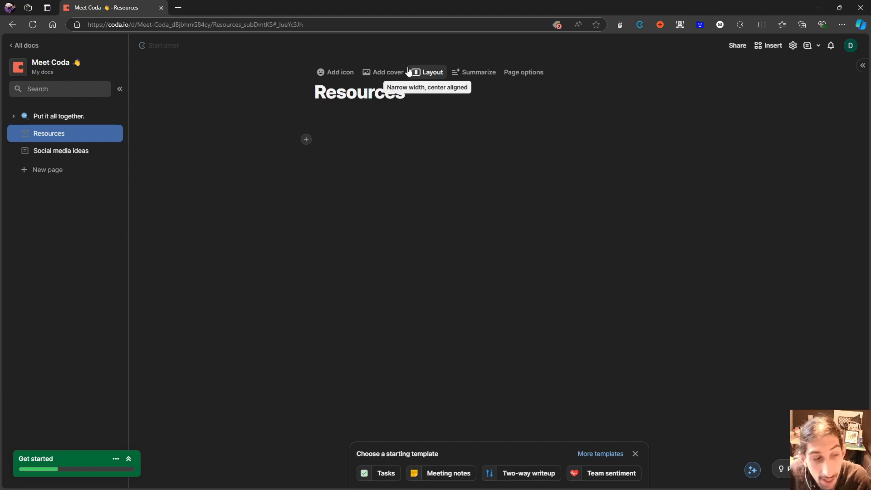
pyautogui.moveTo(440, 109)
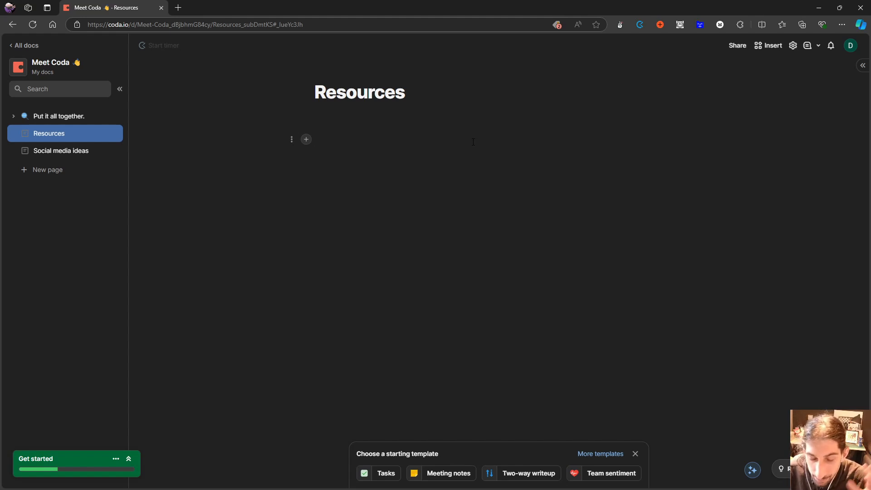
pyautogui.moveTo(465, 139)
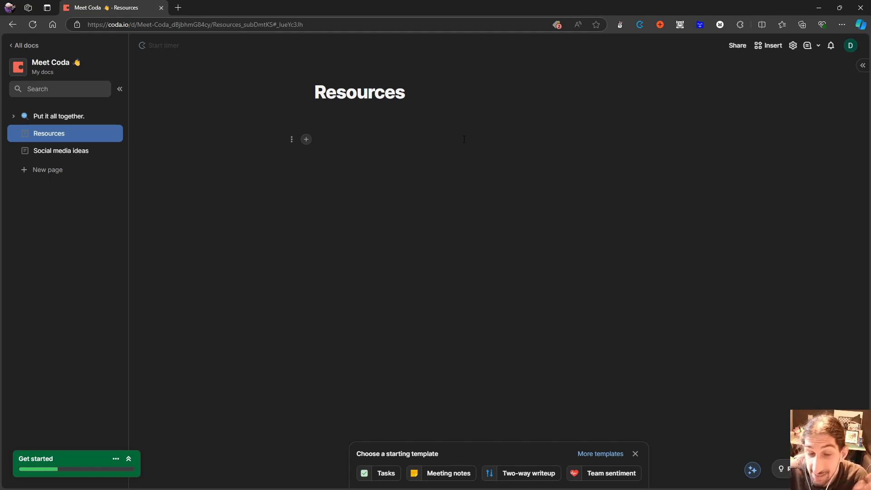
pyautogui.moveTo(494, 121)
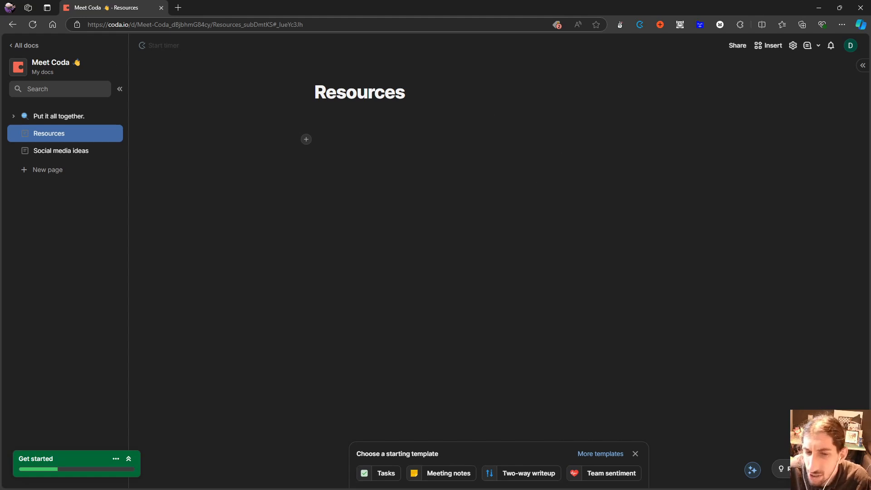
pyautogui.moveTo(610, 472)
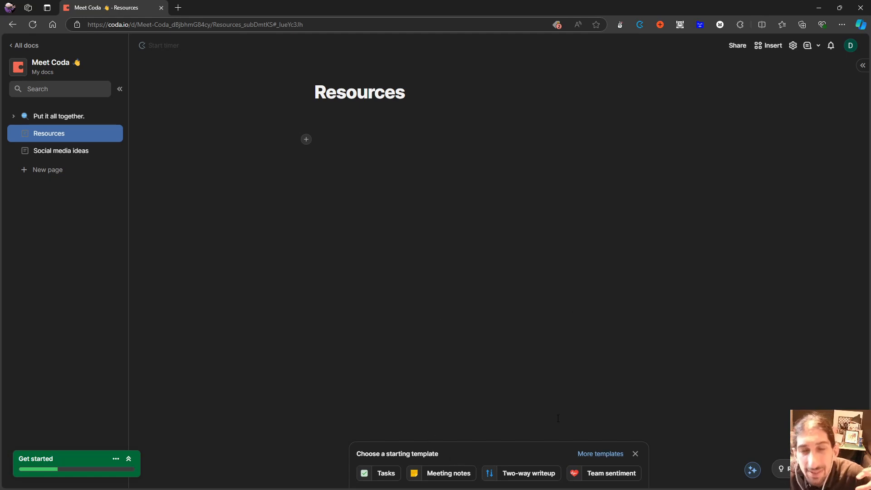
pyautogui.moveTo(516, 380)
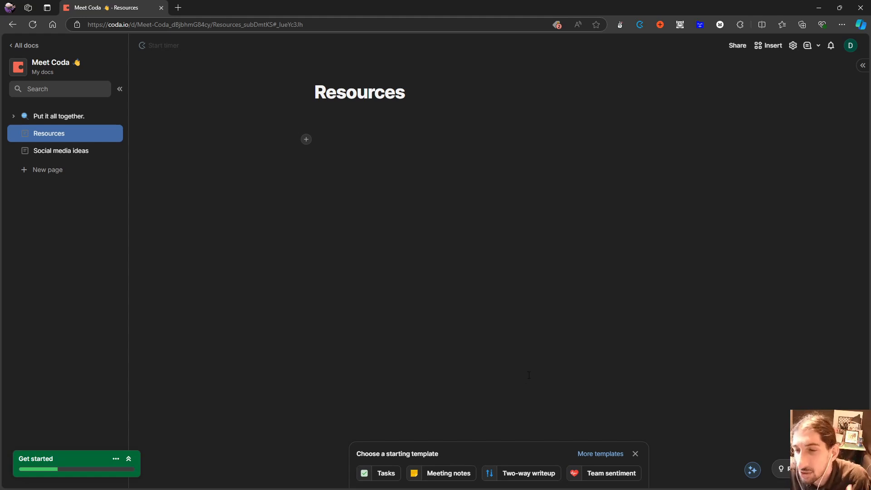
pyautogui.moveTo(521, 346)
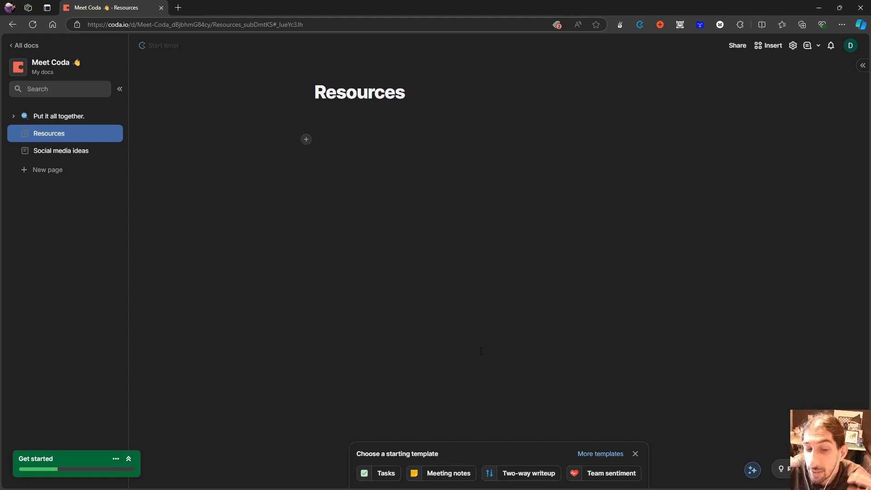
pyautogui.moveTo(479, 350)
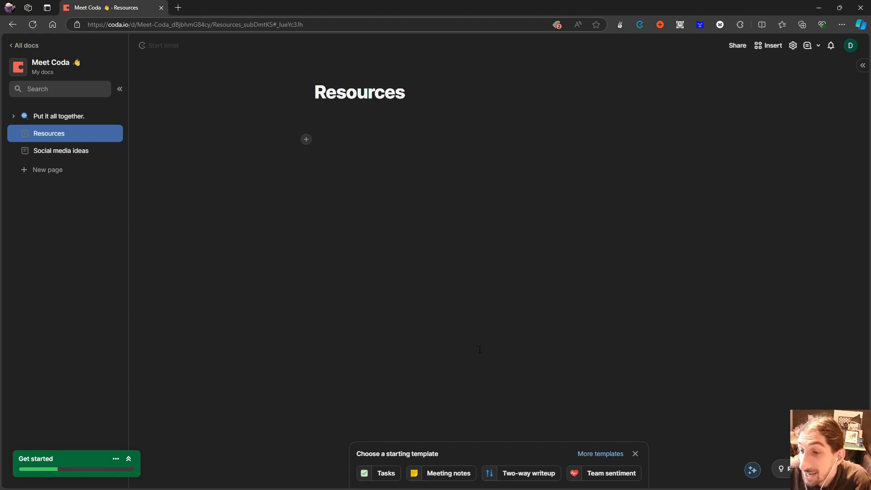
pyautogui.moveTo(466, 370)
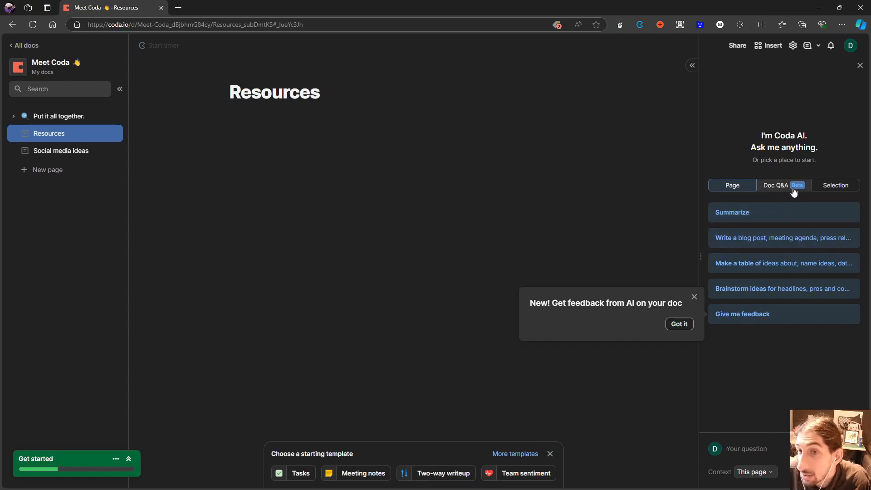
# - Bring up the Coda AI side panel with its summarize, write, brainstorm and feedback options
pyautogui.click(775, 185)
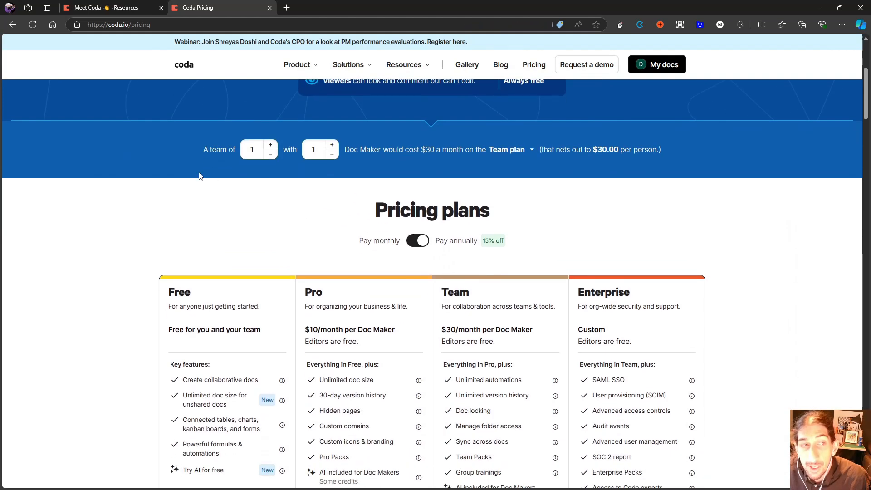
# - On coda.io/pricing, switch Pay annually off to show monthly prices: Pro $12 and Team $36 per Doc Maker
pyautogui.scroll(-3)
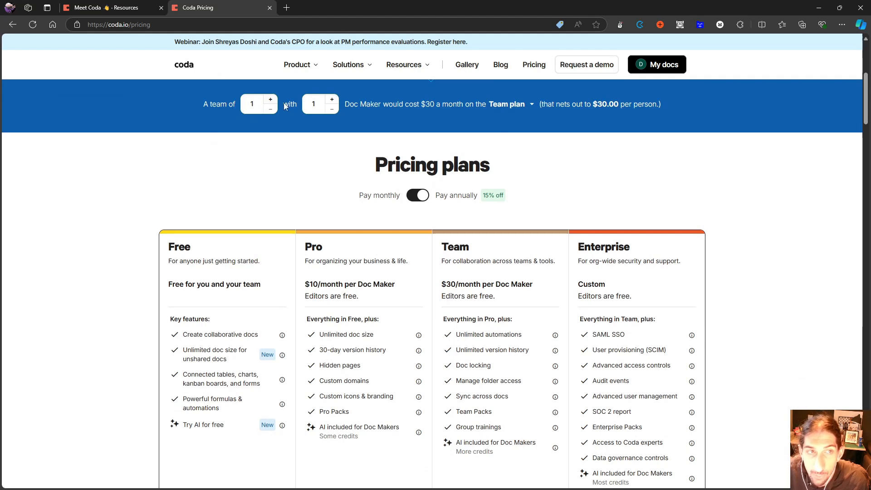
pyautogui.scroll(-3)
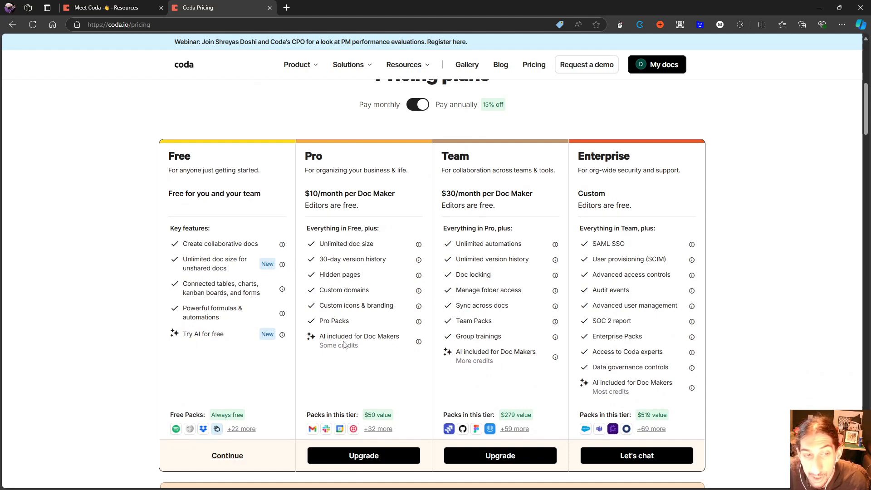
pyautogui.moveTo(333, 330)
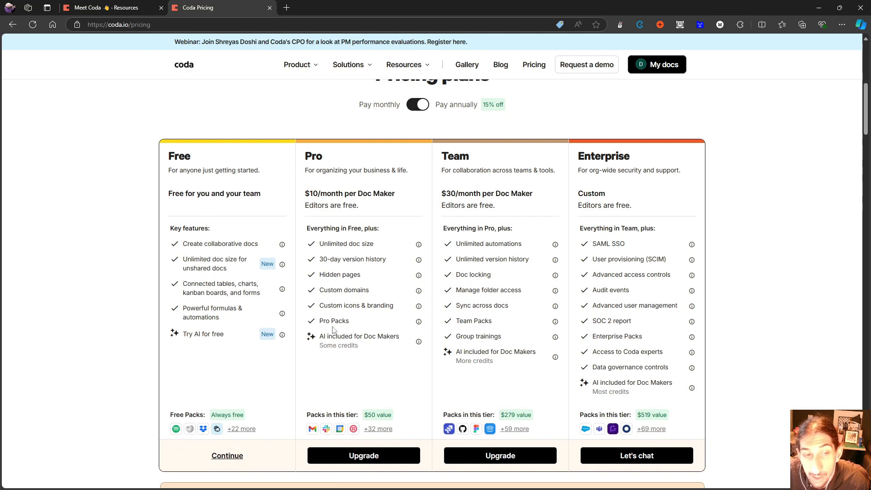
pyautogui.moveTo(343, 289)
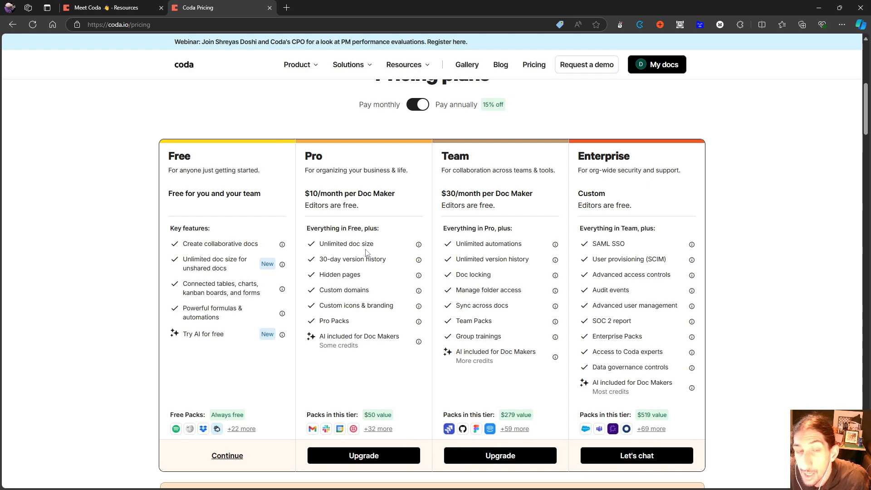
pyautogui.moveTo(337, 259)
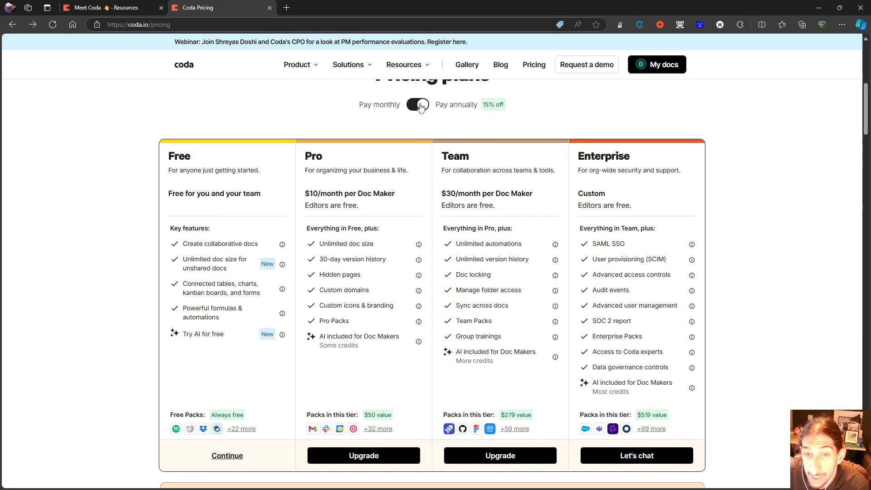
pyautogui.click(418, 104)
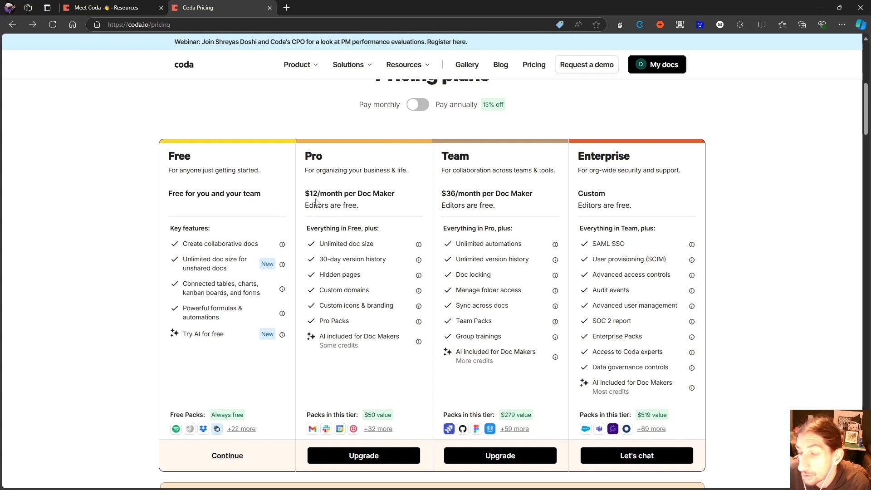
pyautogui.moveTo(293, 186)
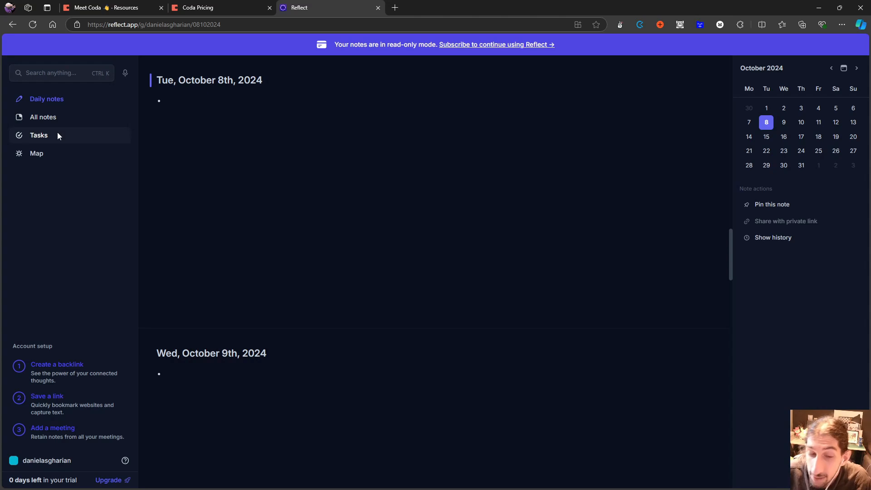
pyautogui.moveTo(52, 129)
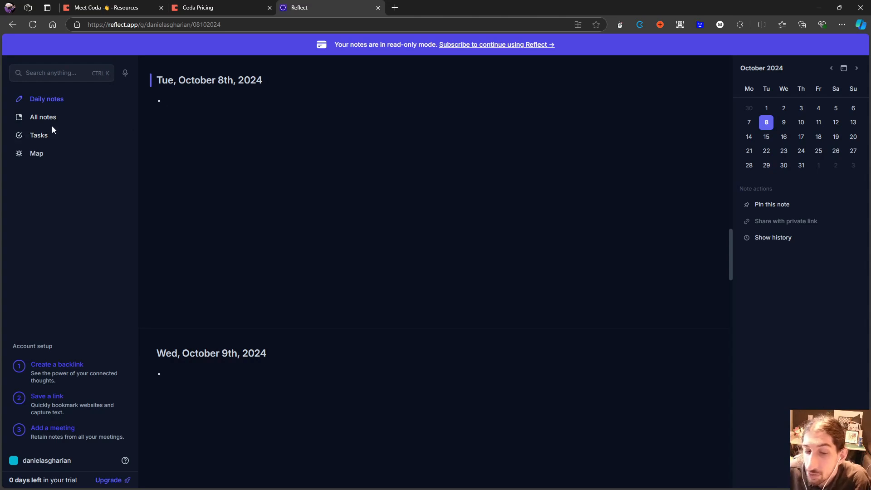
# - Visit Reflect's Map and Tasks views, then return to the daily notes for October 8th, 2024
pyautogui.click(167, 101)
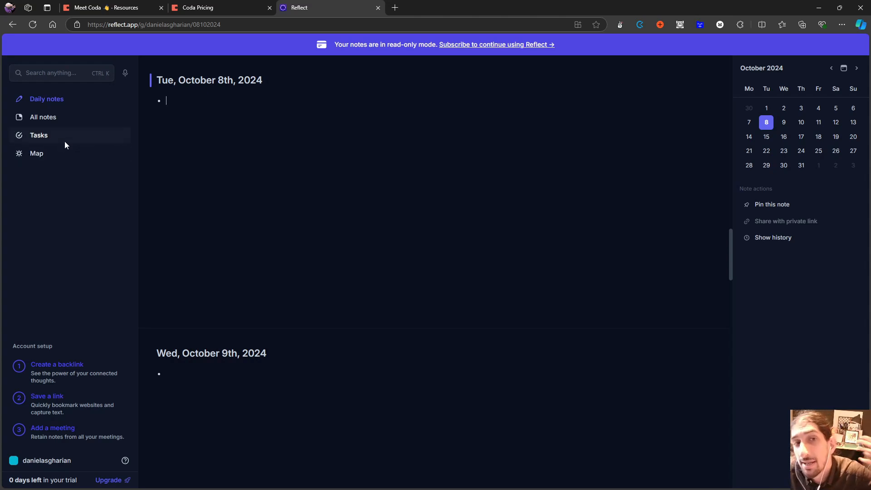
pyautogui.click(36, 154)
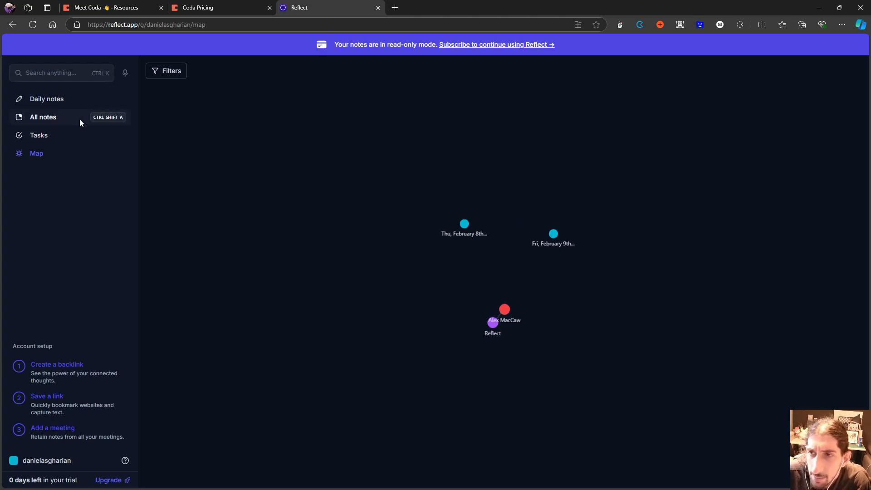
pyautogui.moveTo(78, 121)
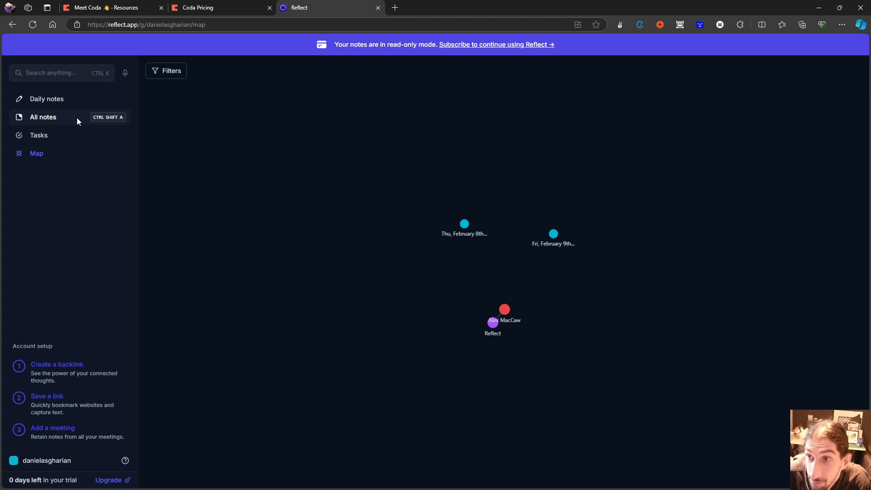
pyautogui.click(46, 98)
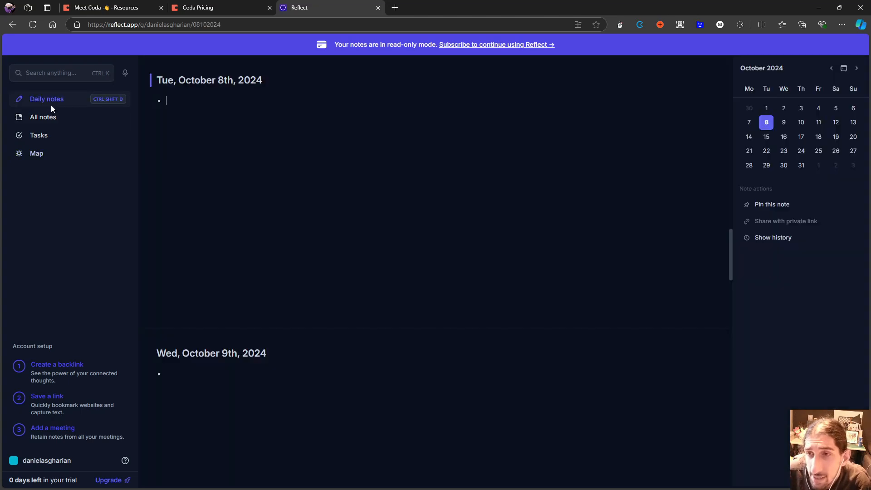
pyautogui.moveTo(101, 142)
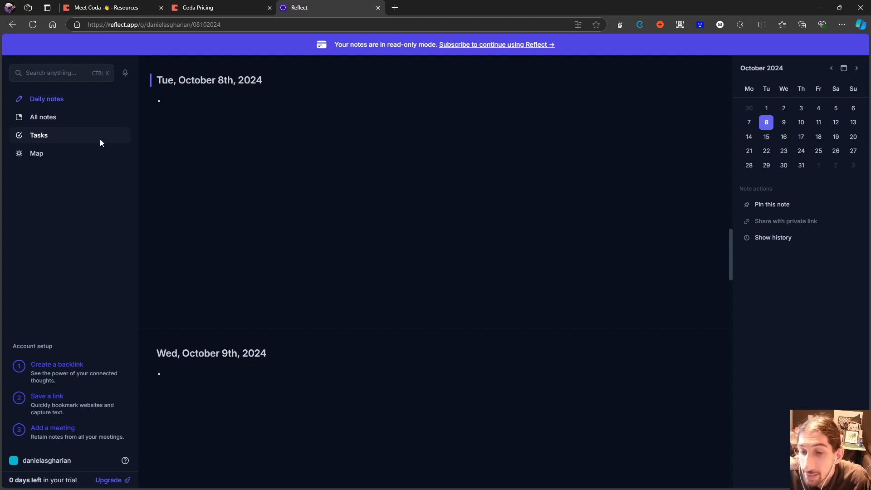
pyautogui.moveTo(36, 153)
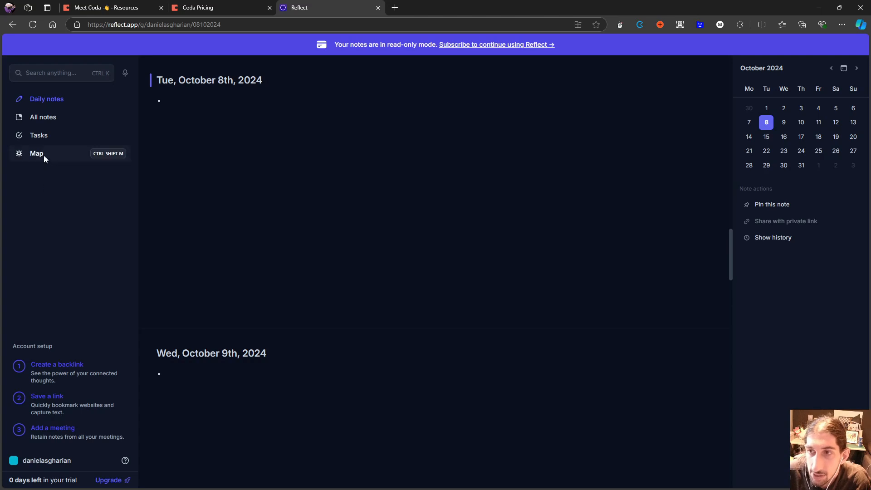
pyautogui.click(37, 154)
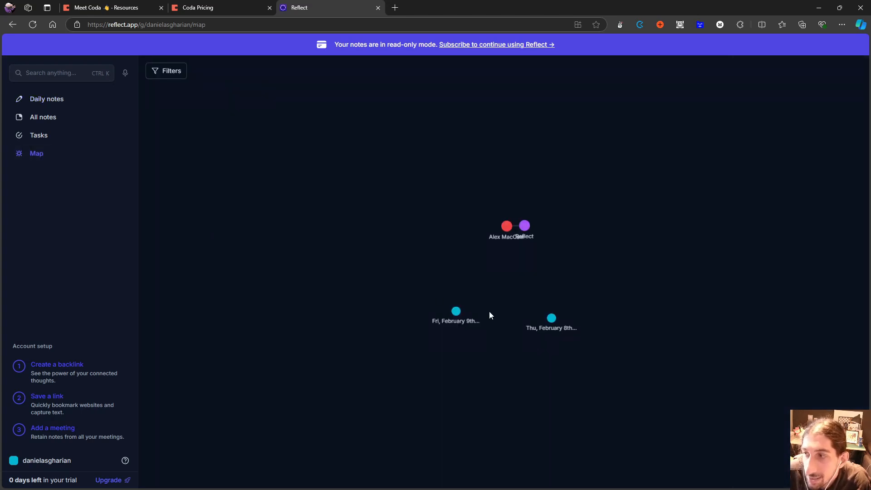
pyautogui.moveTo(265, 259)
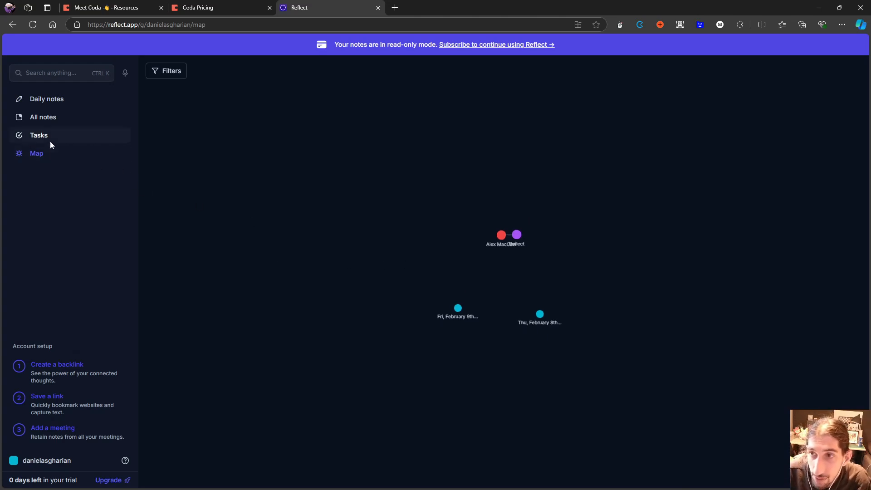
pyautogui.click(39, 135)
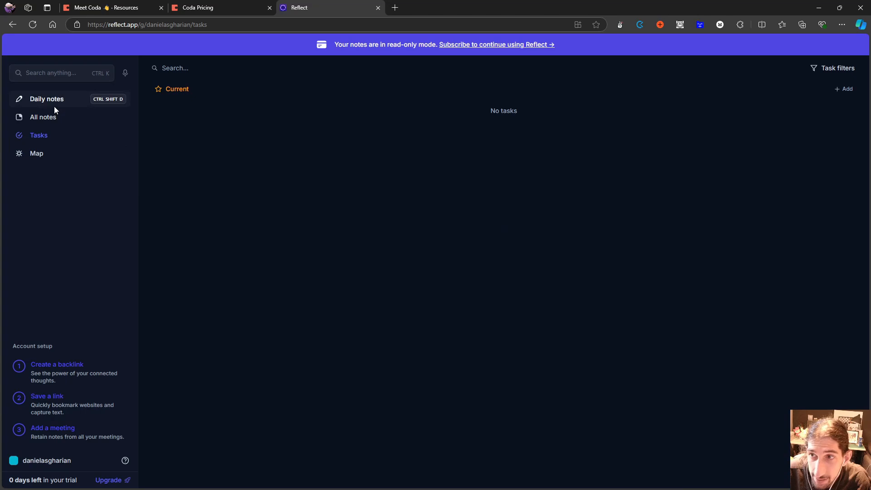
pyautogui.click(47, 99)
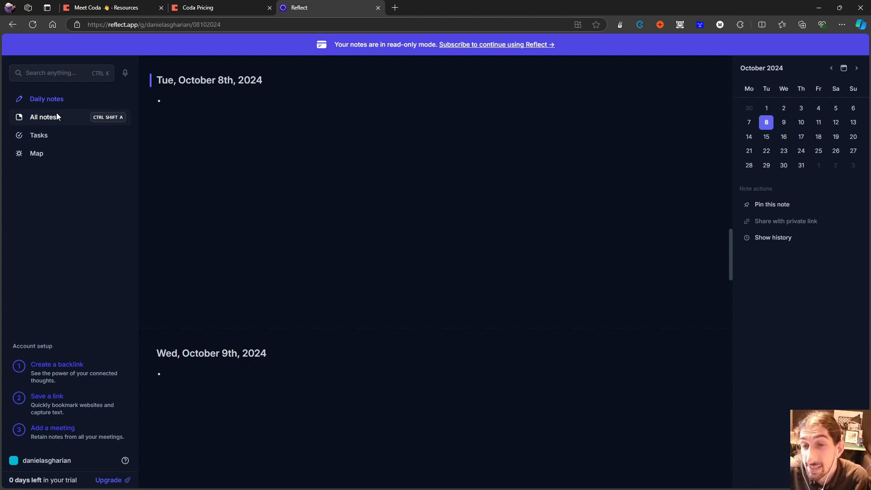
pyautogui.click(167, 100)
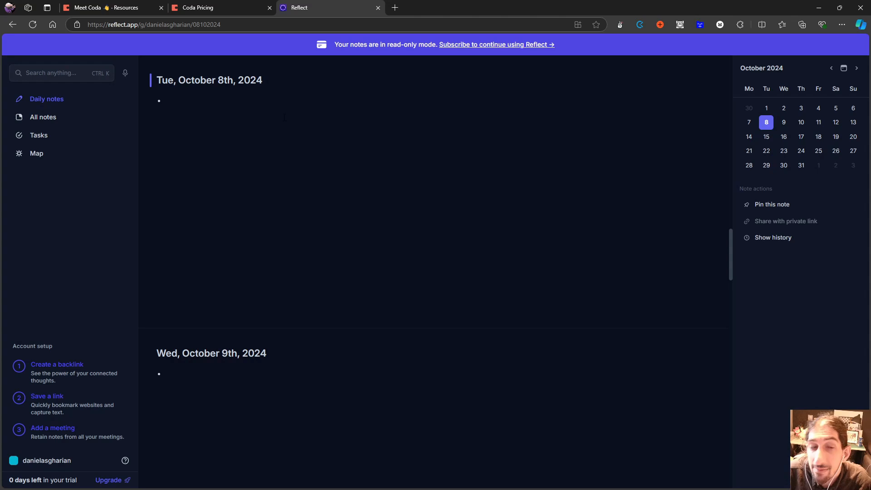
pyautogui.scroll(-3)
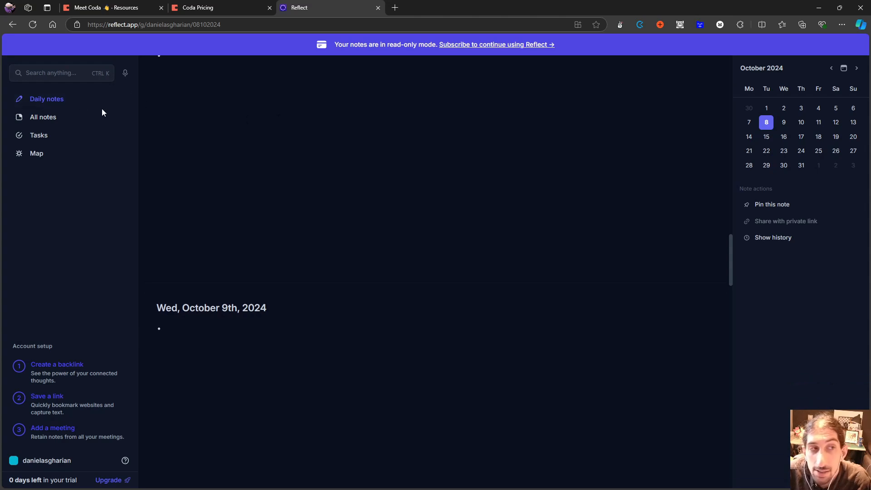
pyautogui.moveTo(43, 117)
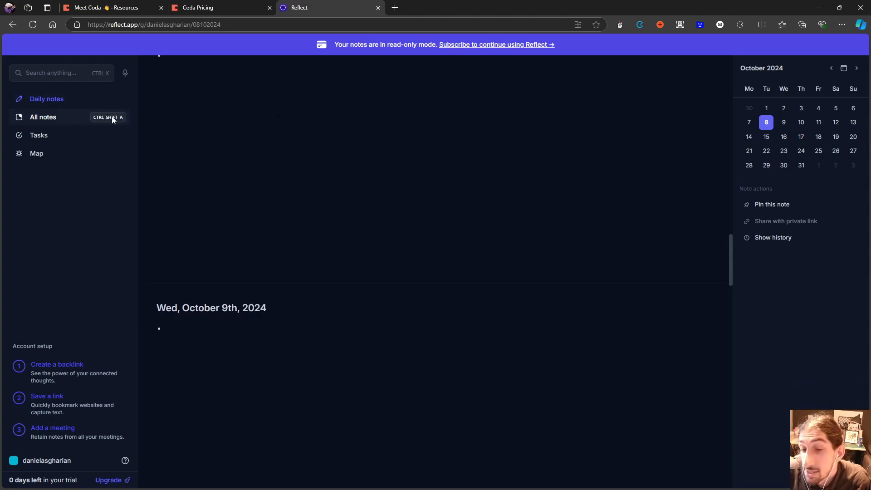
pyautogui.moveTo(124, 78)
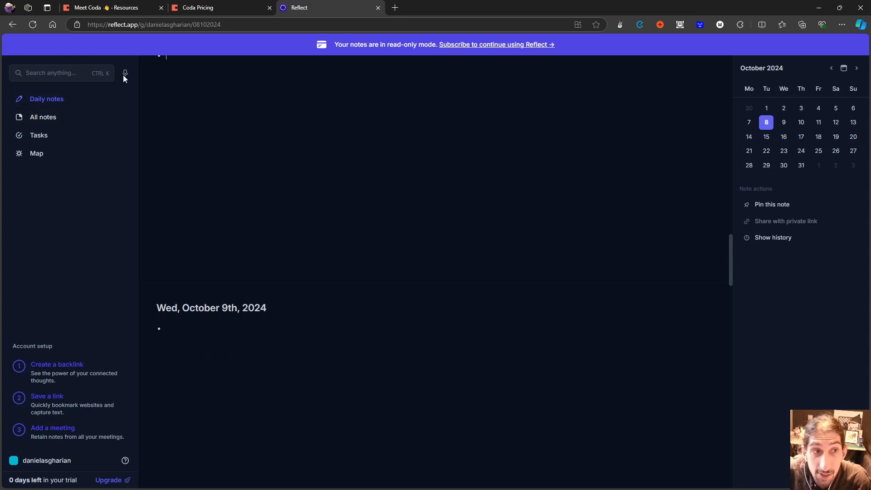
pyautogui.moveTo(125, 72)
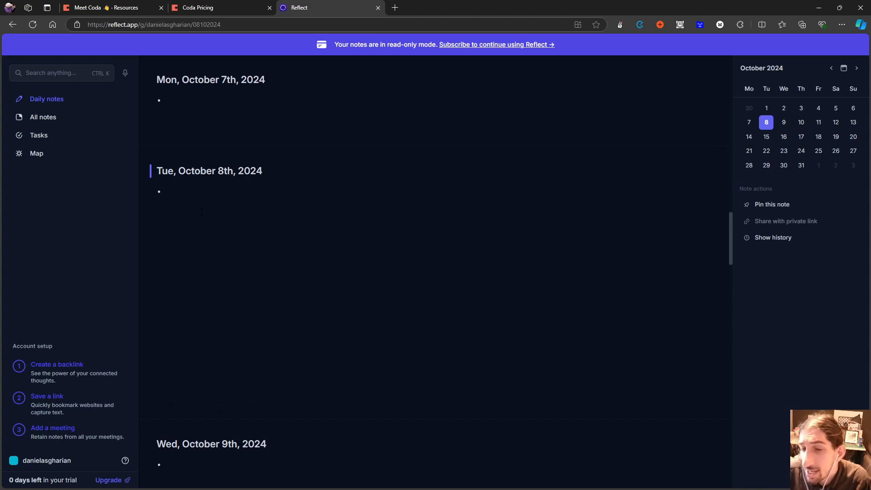
pyautogui.scroll(-3)
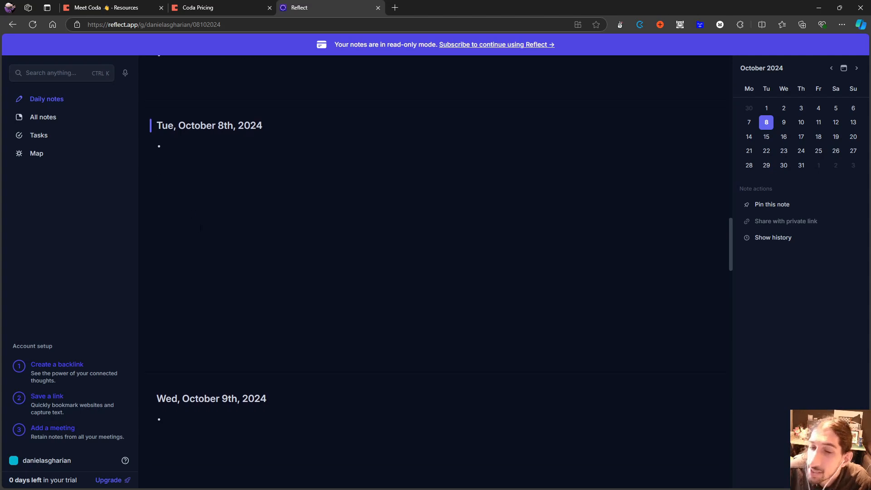
# - Show Reflect's All notes list with the Reflect company note and the Alex MacCaw person note
pyautogui.click(43, 117)
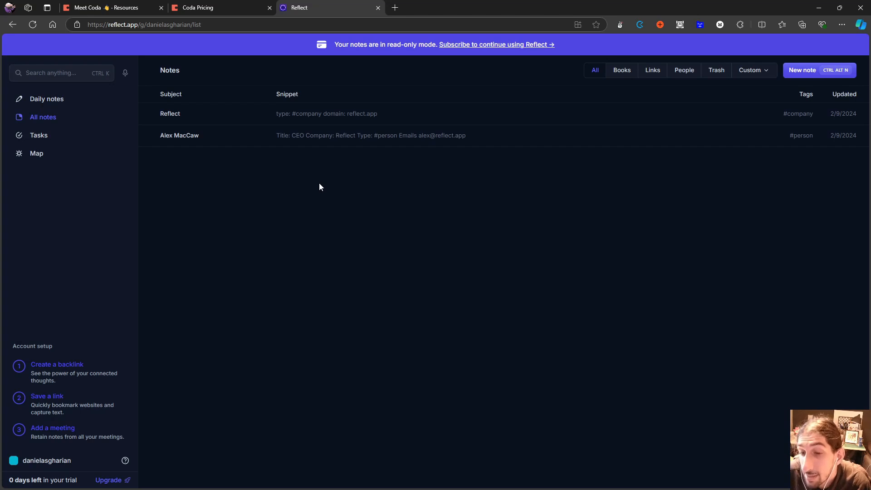
pyautogui.moveTo(247, 192)
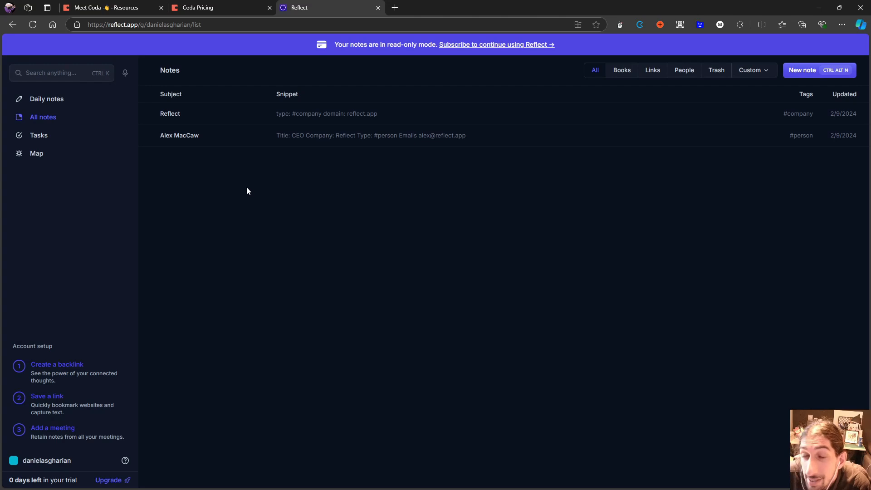
pyautogui.moveTo(242, 192)
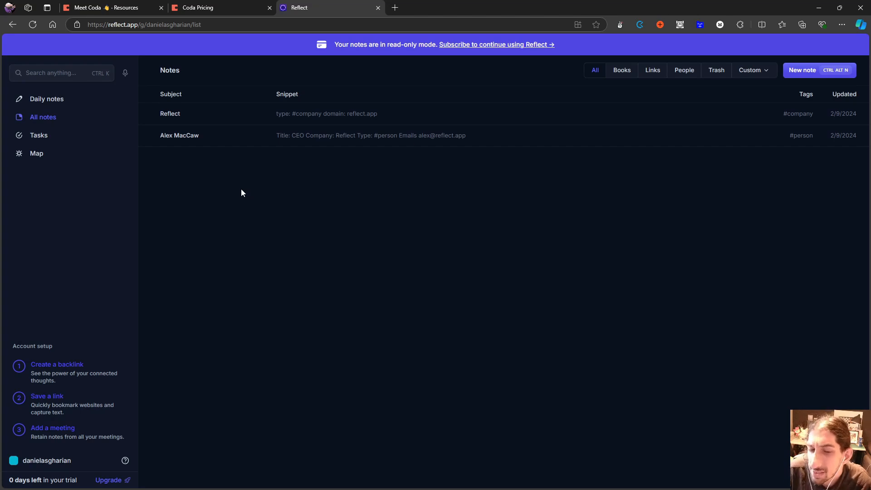
pyautogui.moveTo(235, 192)
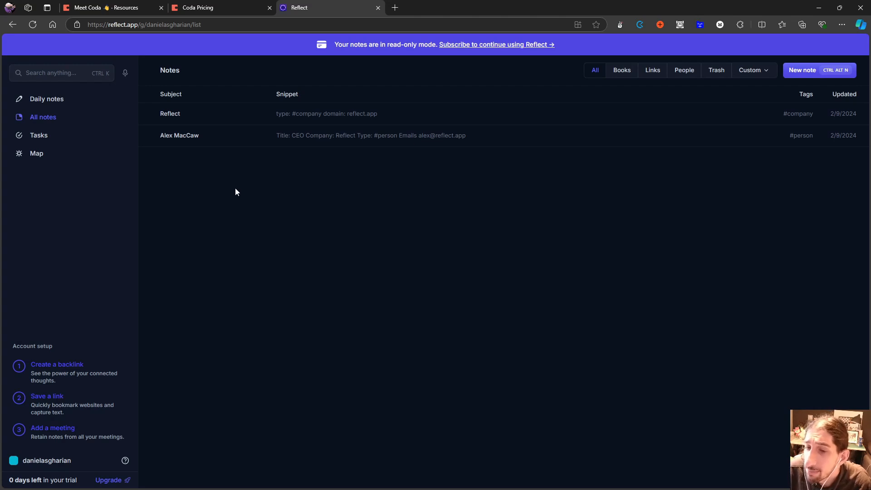
pyautogui.moveTo(240, 188)
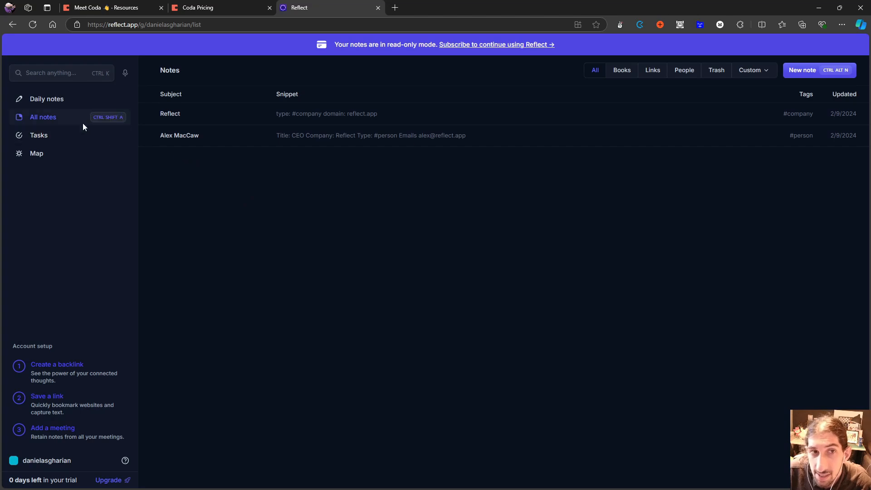
# - Return to the daily notes and place the cursor in the empty October 8th bullet
pyautogui.click(46, 98)
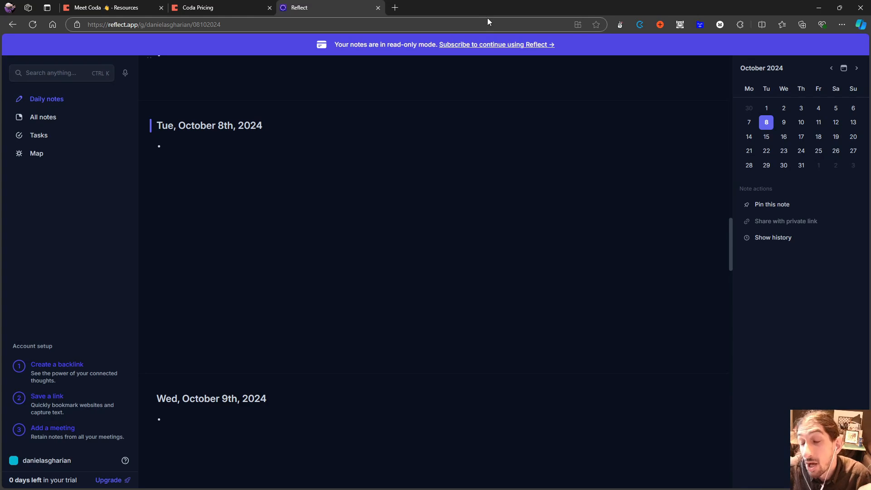
pyautogui.moveTo(488, 18)
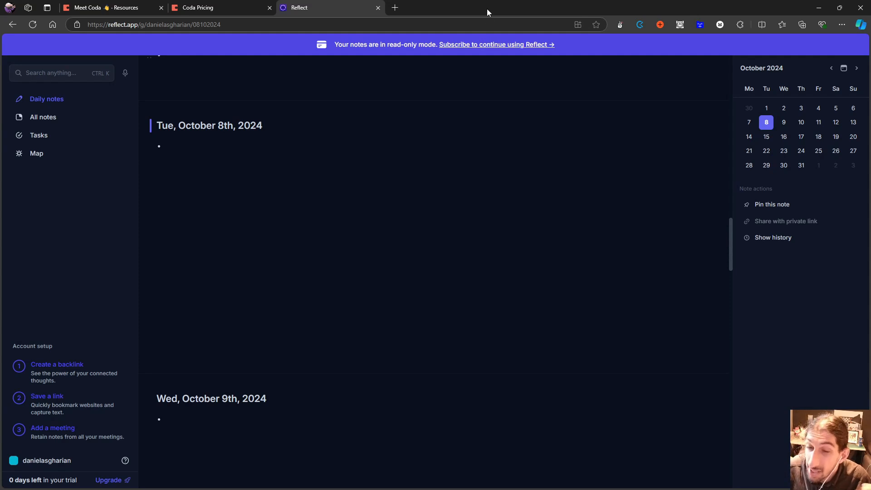
pyautogui.click(177, 146)
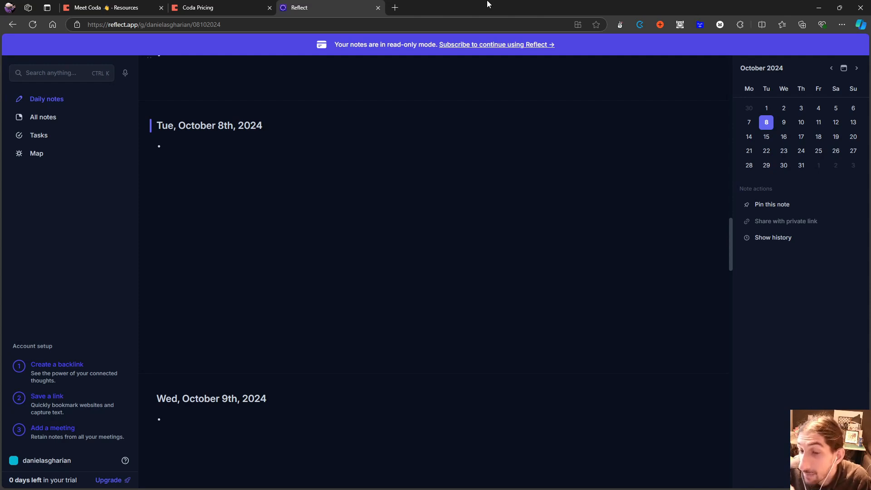
pyautogui.click(167, 145)
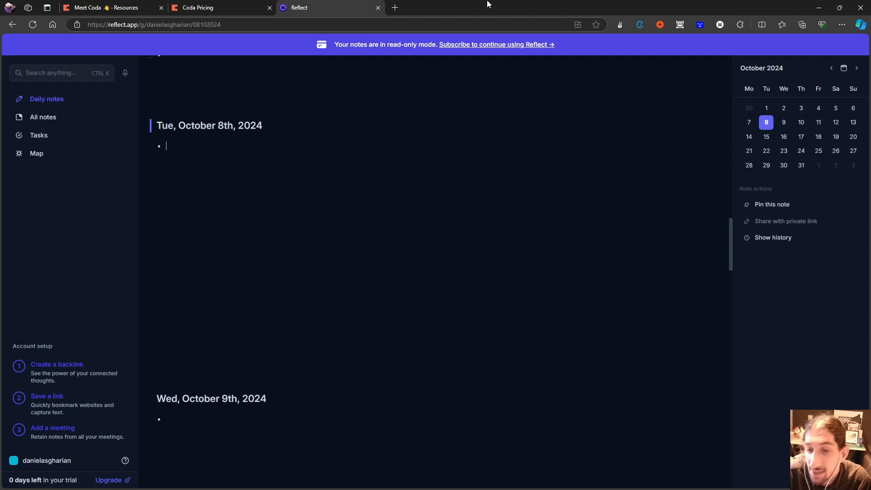
pyautogui.moveTo(498, 9)
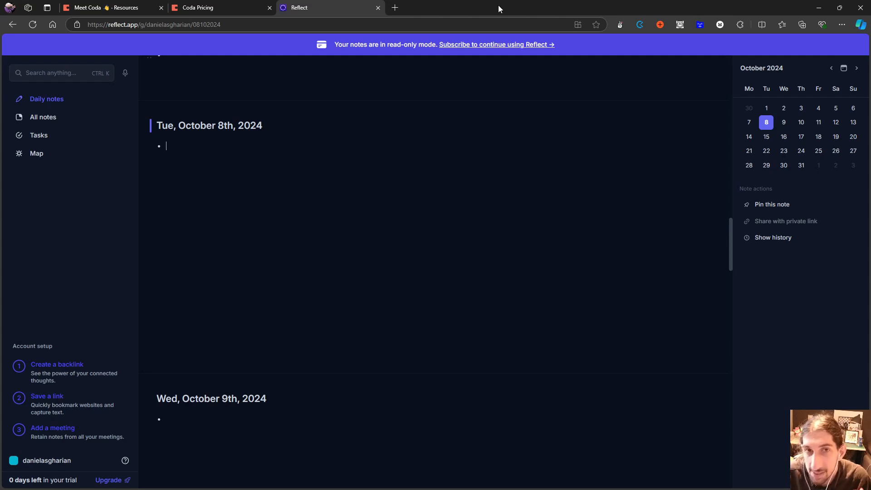
pyautogui.moveTo(495, 6)
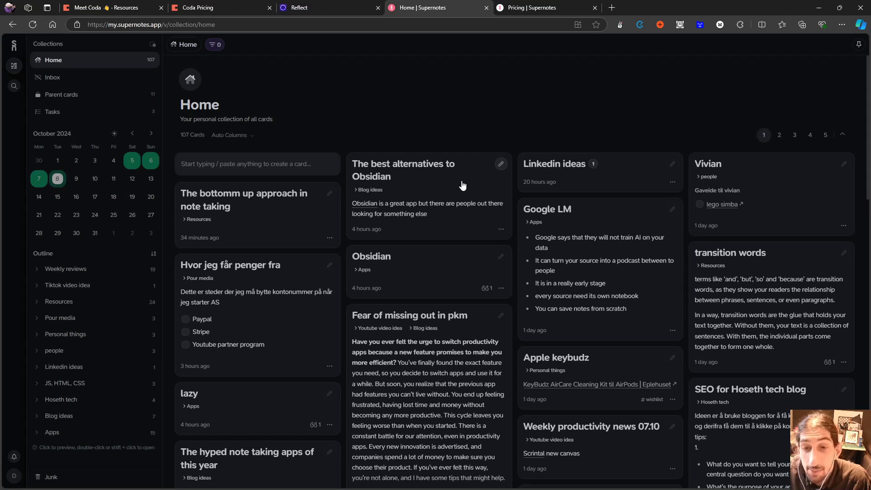
# - Scroll through the Home collection to locate the Fear of missing out in pkm card
pyautogui.scroll(-3)
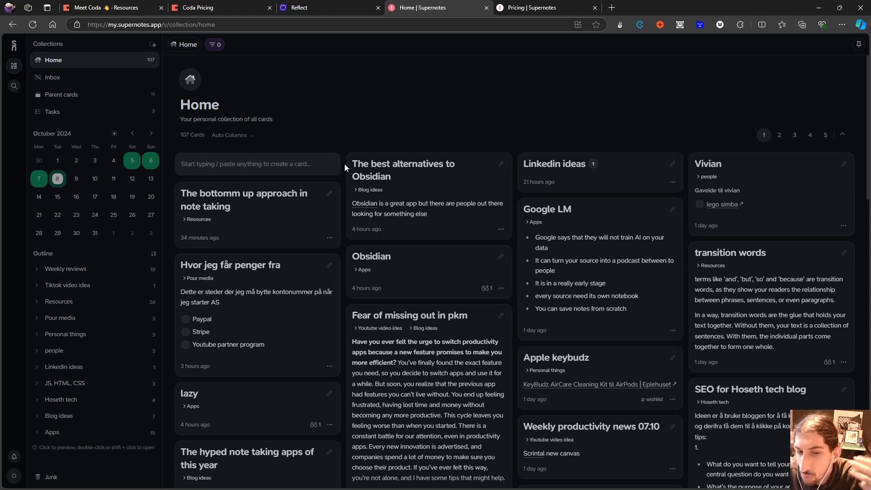
pyautogui.moveTo(366, 178)
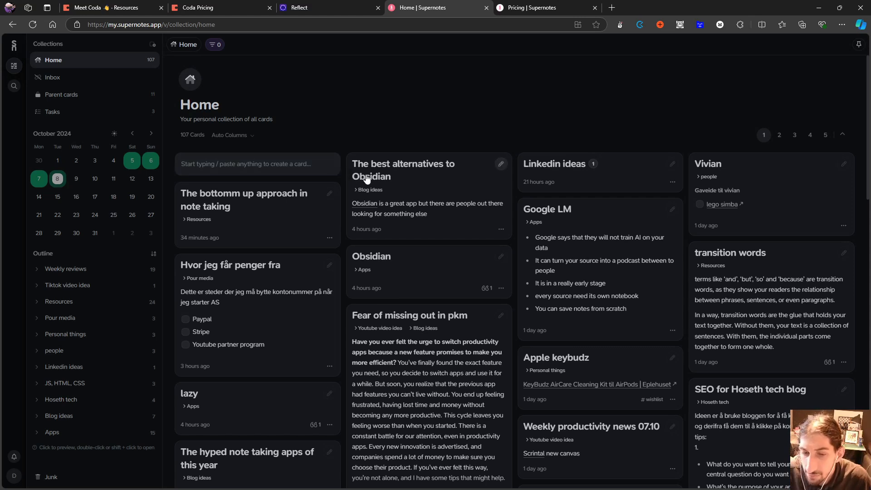
pyautogui.moveTo(369, 196)
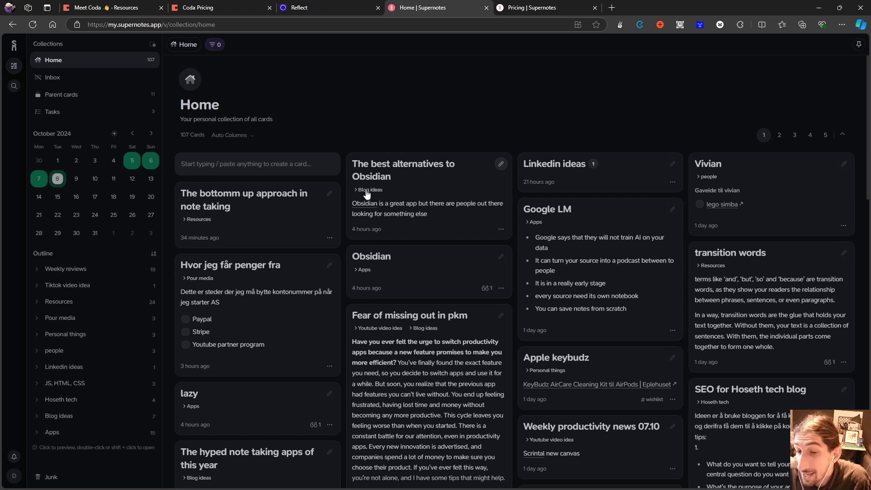
pyautogui.moveTo(182, 61)
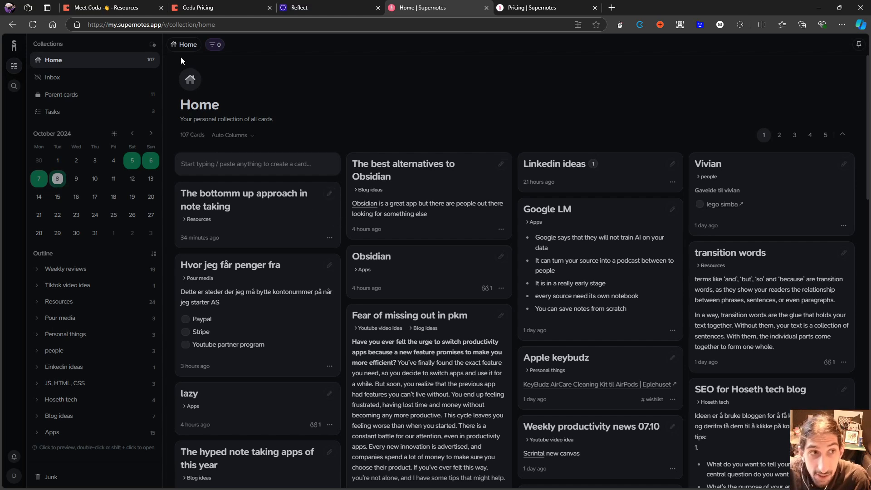
pyautogui.moveTo(339, 206)
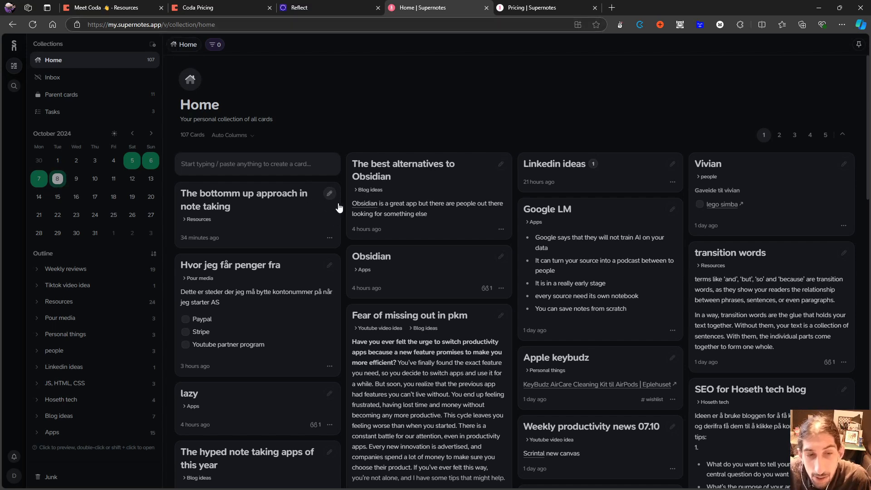
pyautogui.scroll(-3)
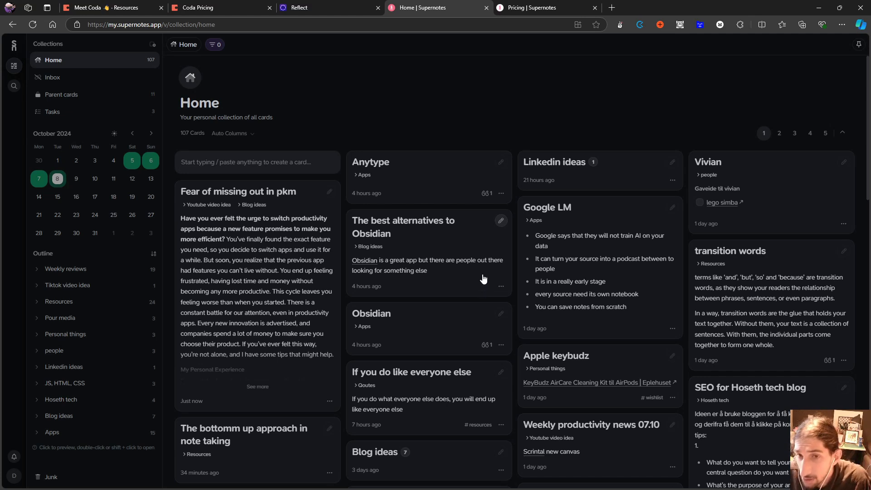
pyautogui.moveTo(458, 233)
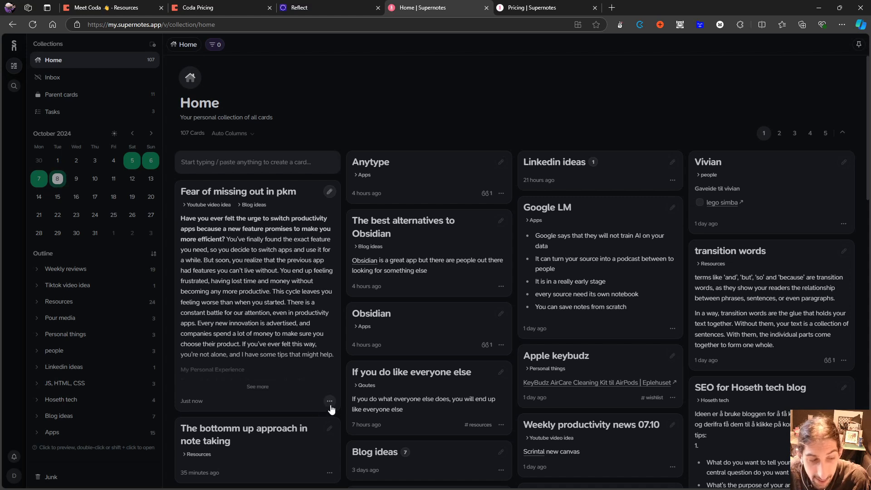
# - Review the options and contents of the Fear of missing out in pkm card
pyautogui.click(328, 401)
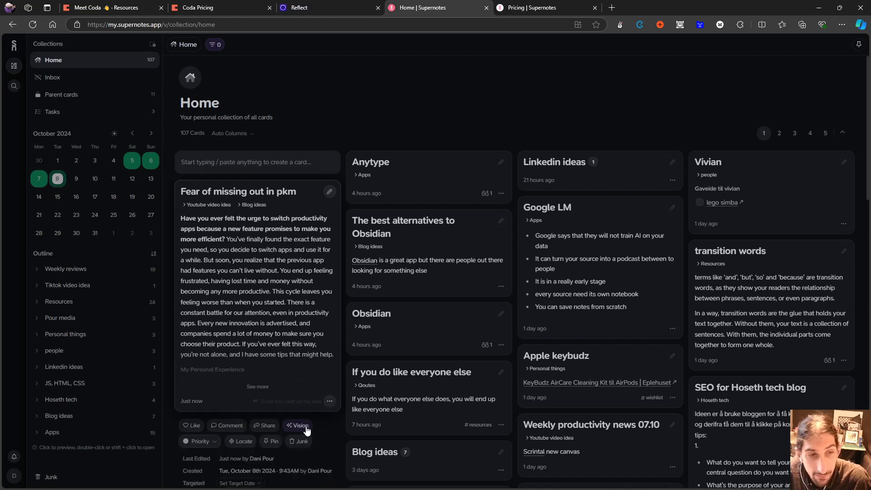
pyautogui.scroll(-3)
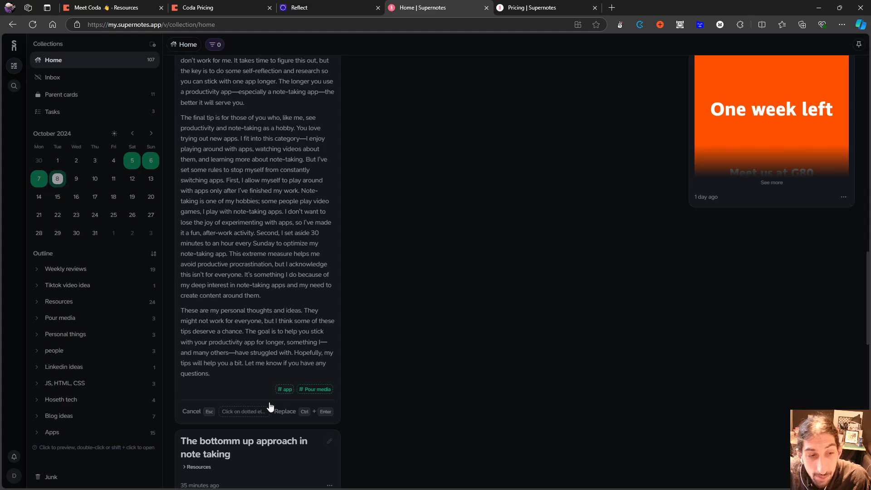
pyautogui.moveTo(263, 404)
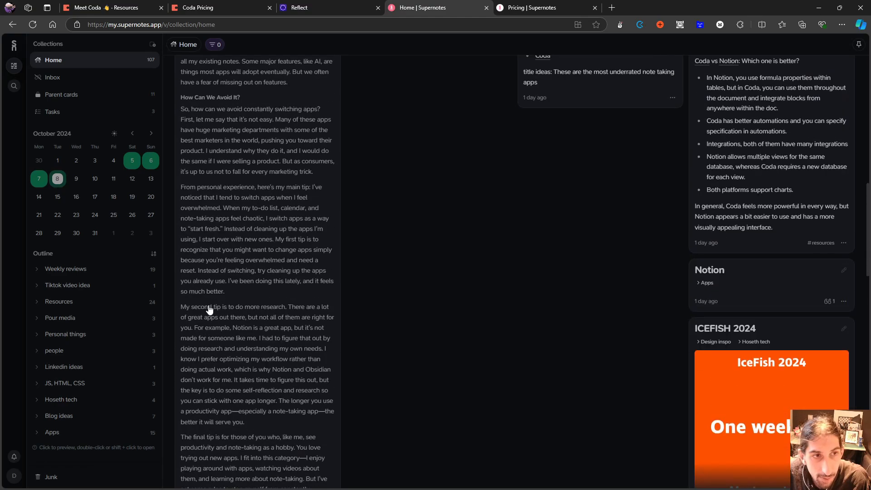
pyautogui.scroll(-3)
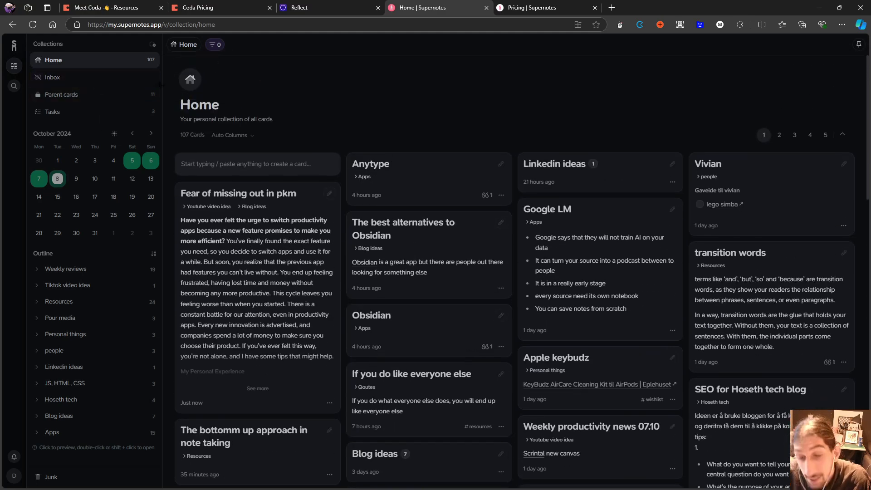
pyautogui.moveTo(89, 64)
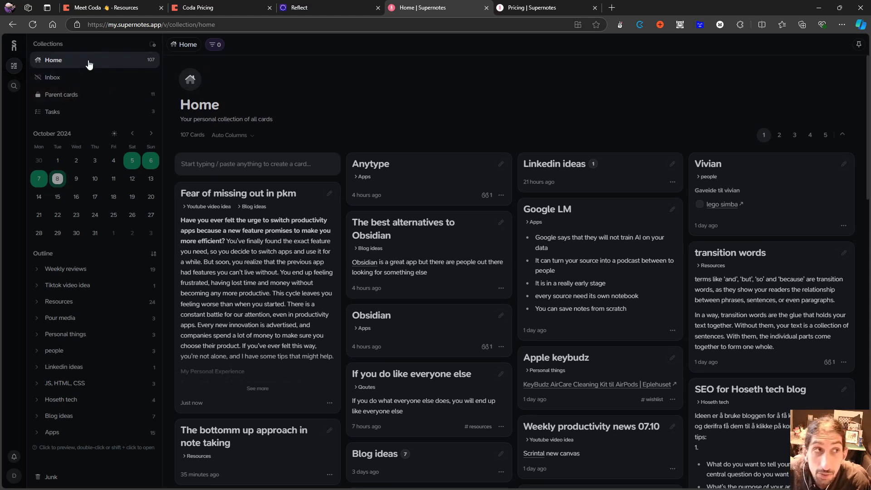
pyautogui.moveTo(61, 95)
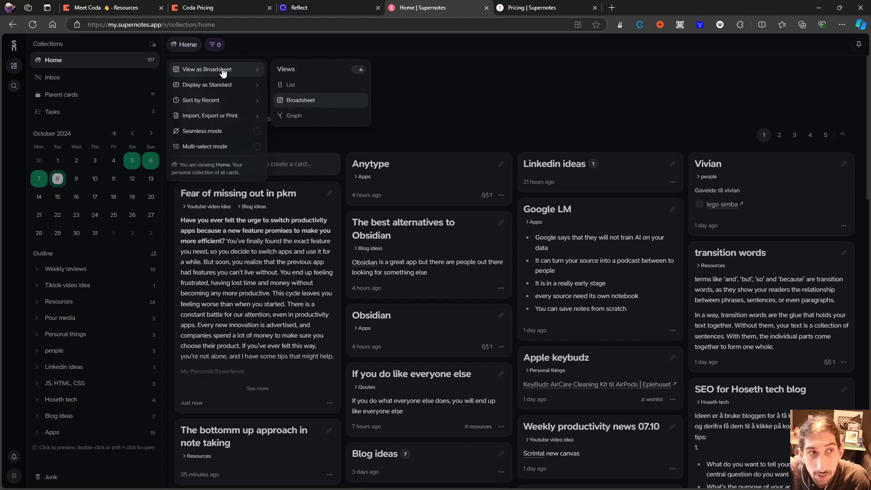
# - Switch the Home collection to Graph view via the viewing options
pyautogui.click(293, 115)
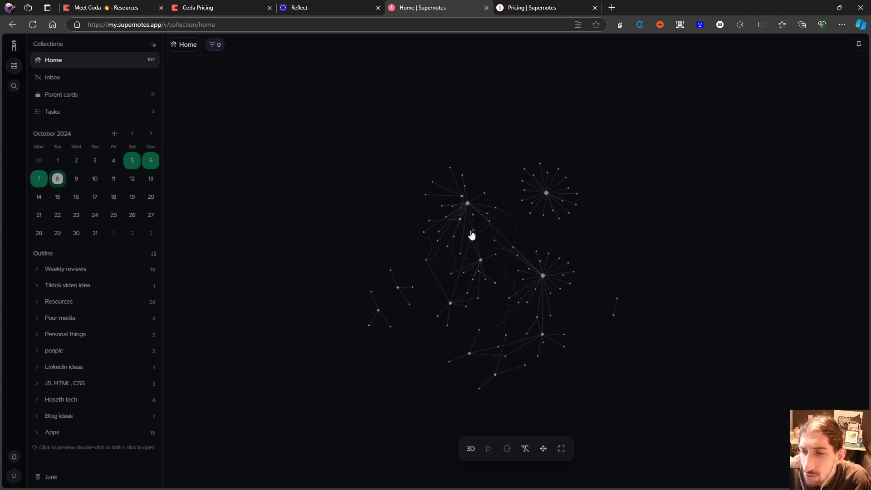
pyautogui.moveTo(115, 67)
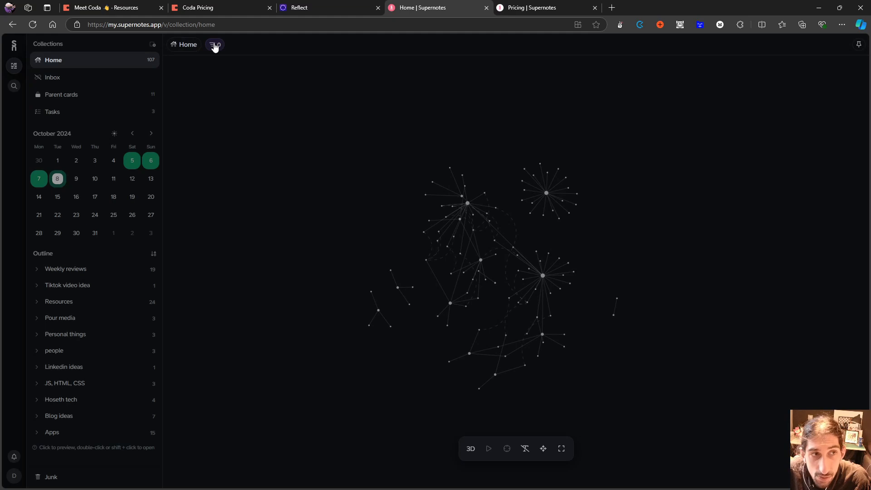
pyautogui.click(215, 45)
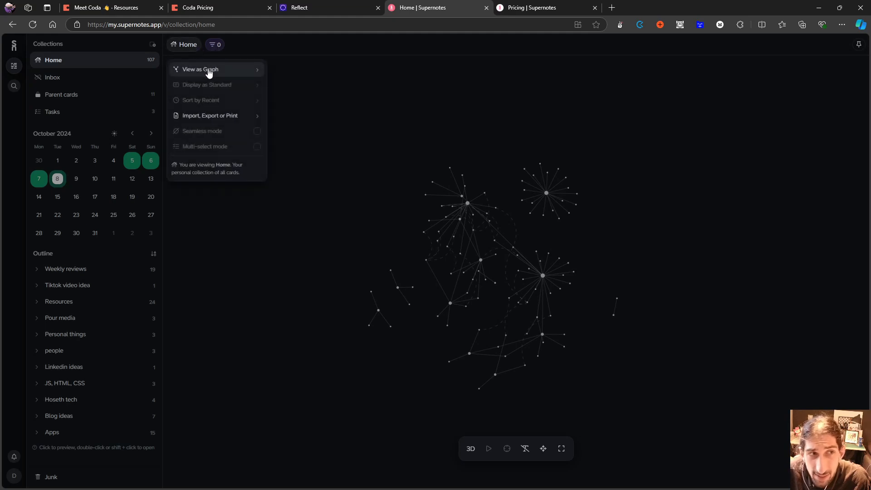
# - Show the Home collection as a single List, then return to the multi-column Broadsheet view
pyautogui.click(200, 69)
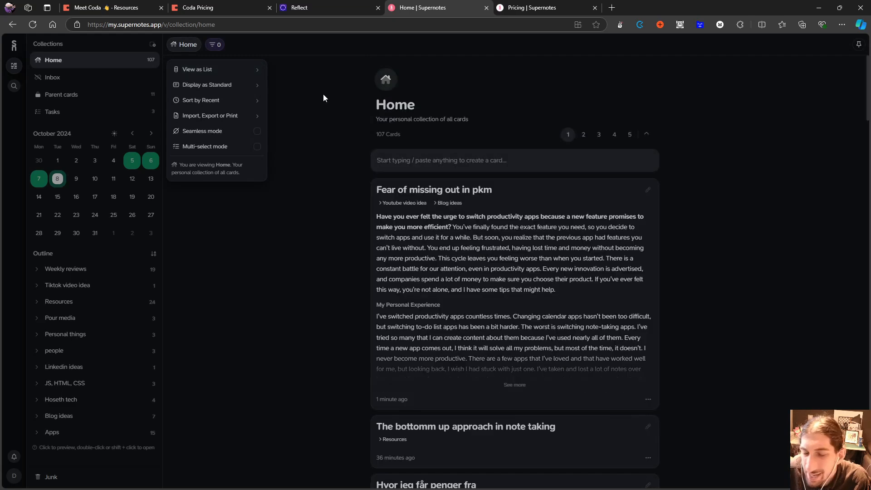
pyautogui.moveTo(197, 69)
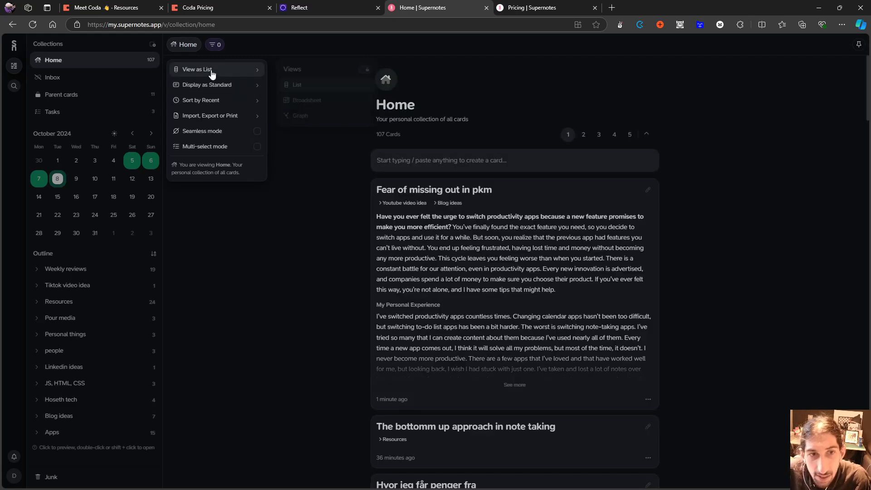
pyautogui.click(306, 100)
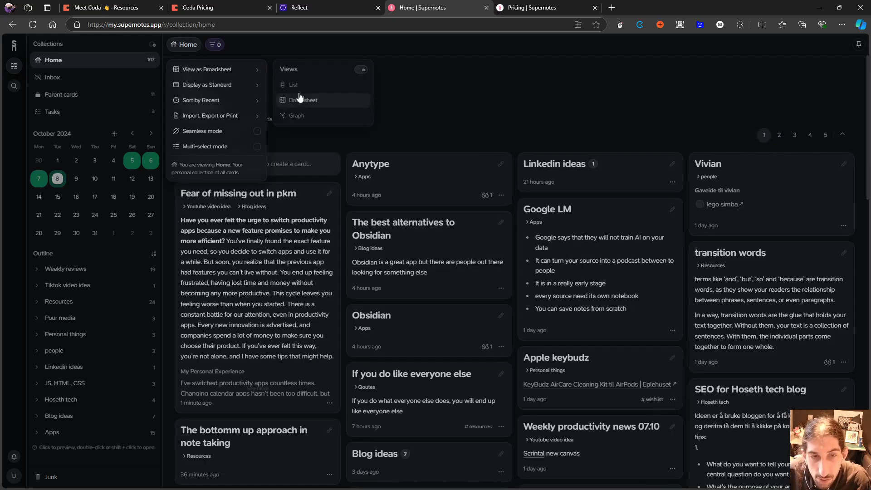
pyautogui.click(448, 103)
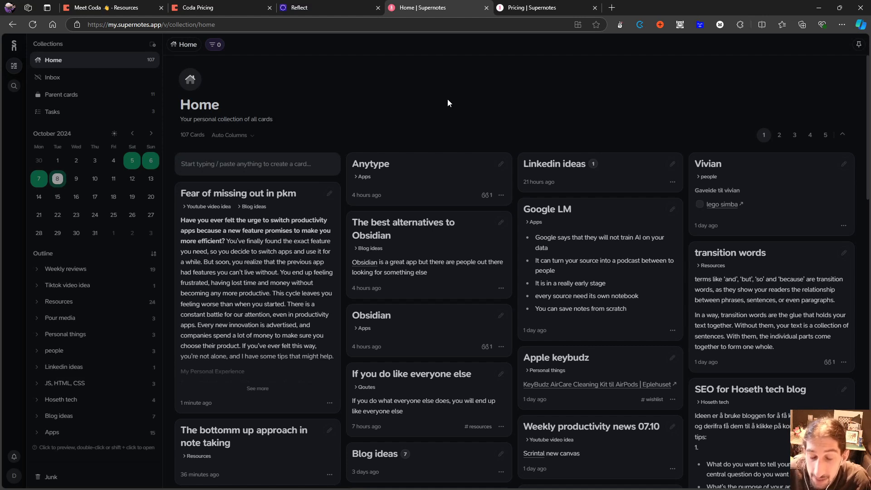
pyautogui.moveTo(450, 109)
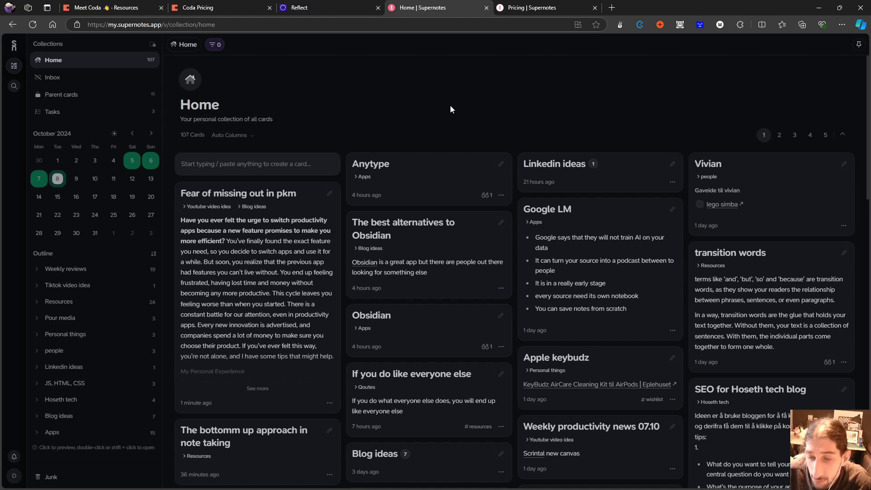
pyautogui.moveTo(476, 105)
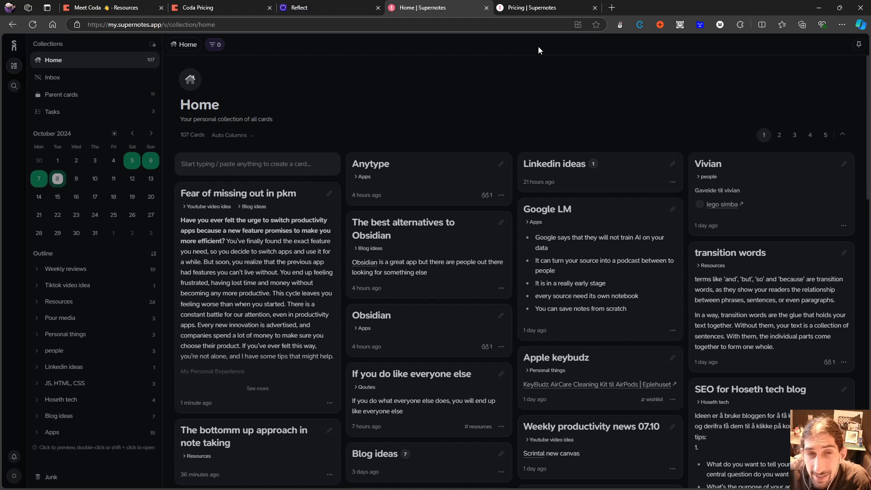
pyautogui.moveTo(515, 177)
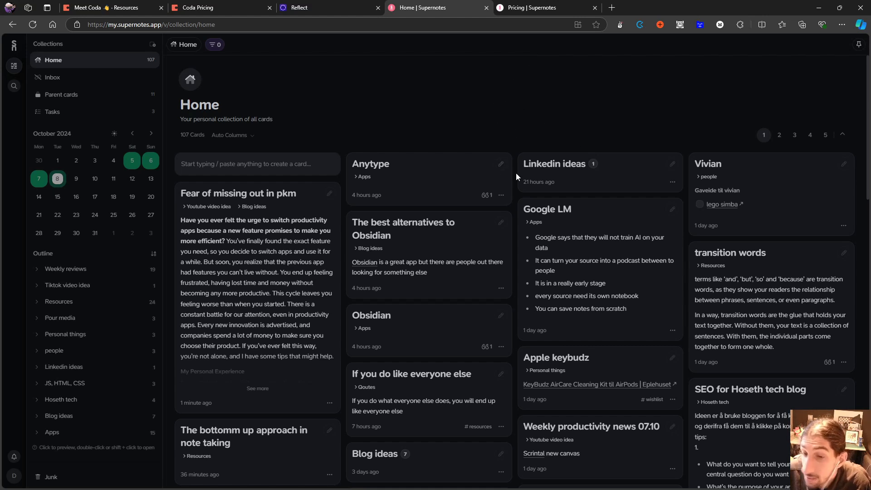
pyautogui.moveTo(489, 110)
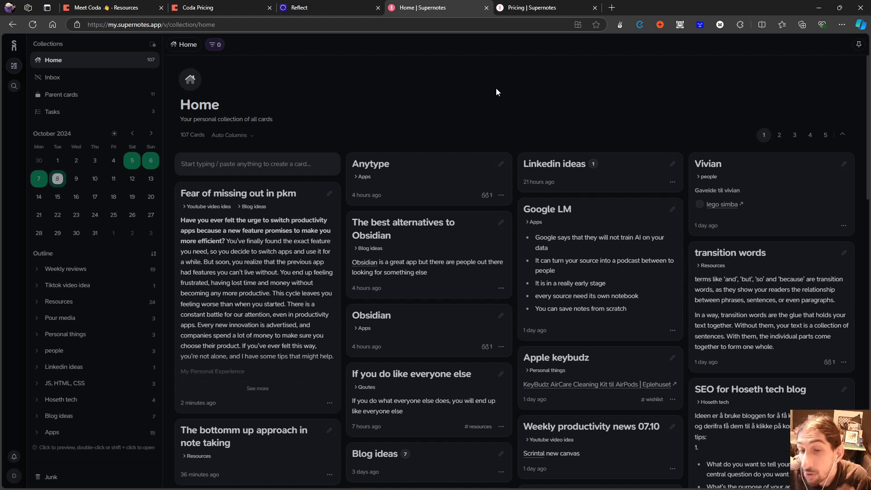
# - Compare the Unlimited plan under monthly, four-year and yearly billing, ending on yearly at $7.86 per month
pyautogui.click(544, 7)
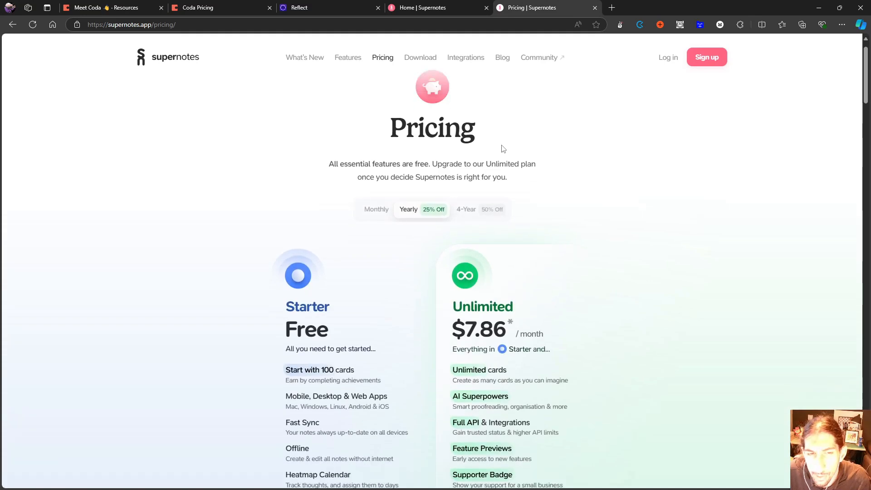
pyautogui.scroll(-3)
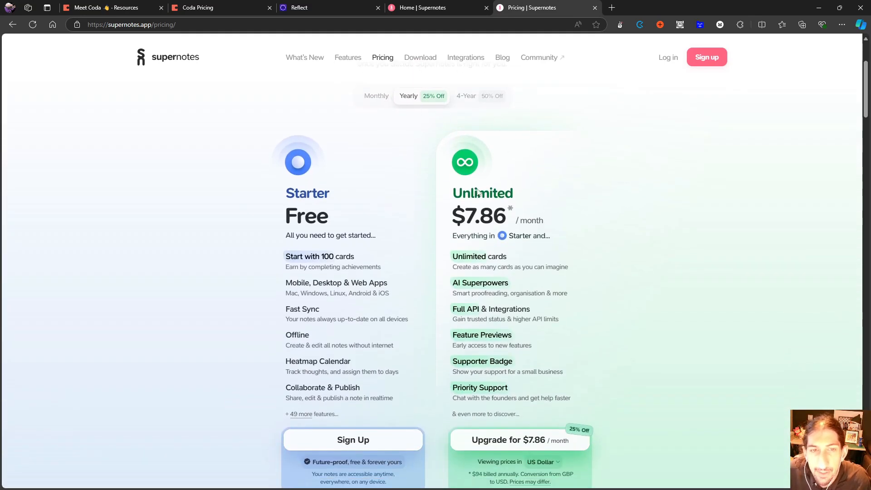
pyautogui.scroll(-3)
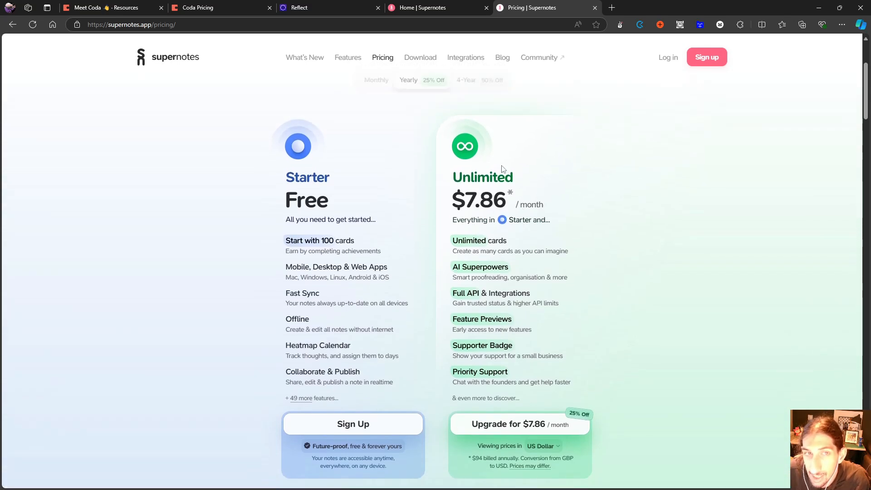
pyautogui.click(375, 95)
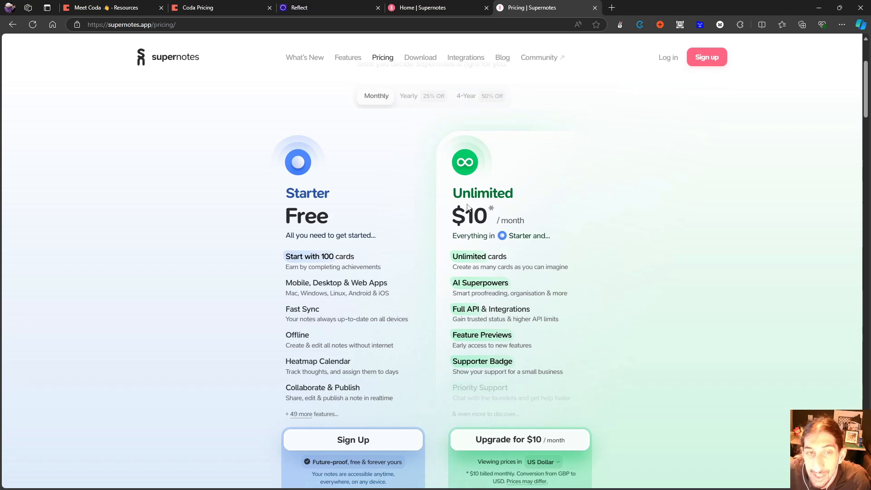
pyautogui.click(466, 96)
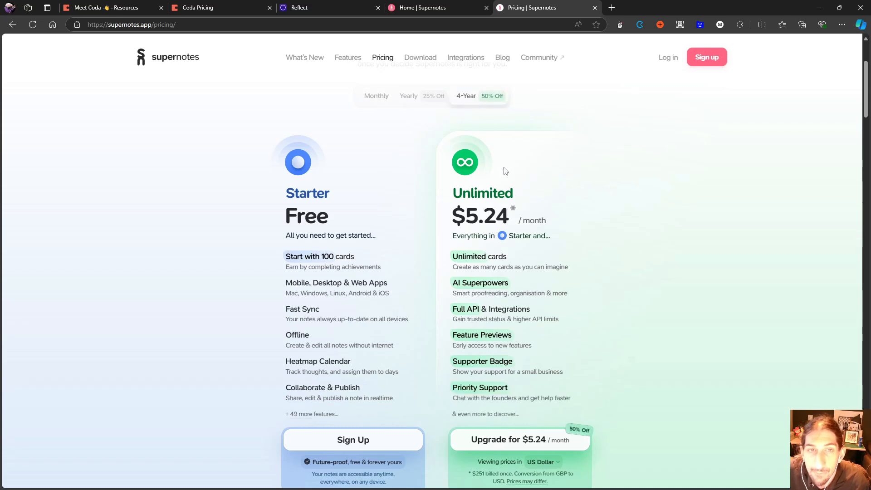
pyautogui.moveTo(484, 201)
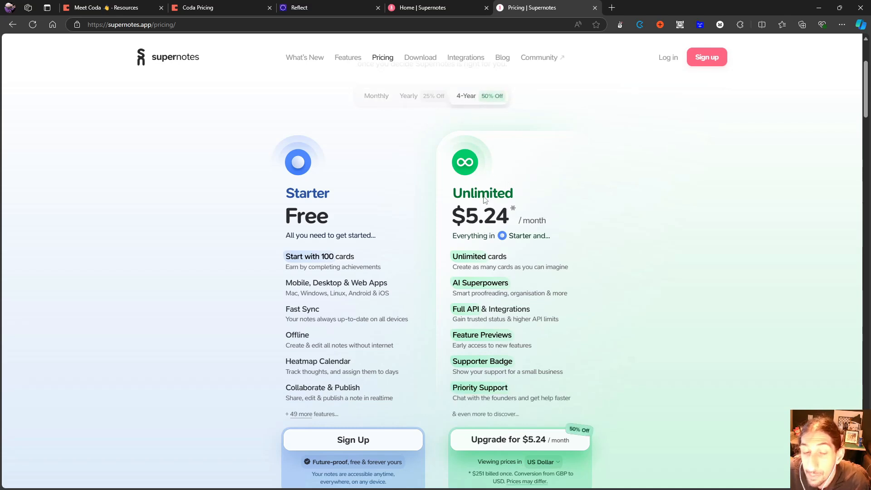
pyautogui.scroll(-3)
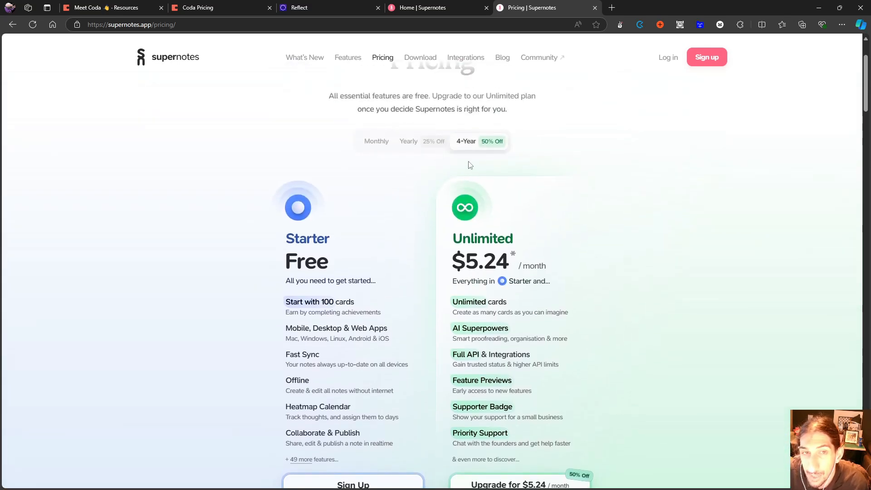
pyautogui.click(376, 142)
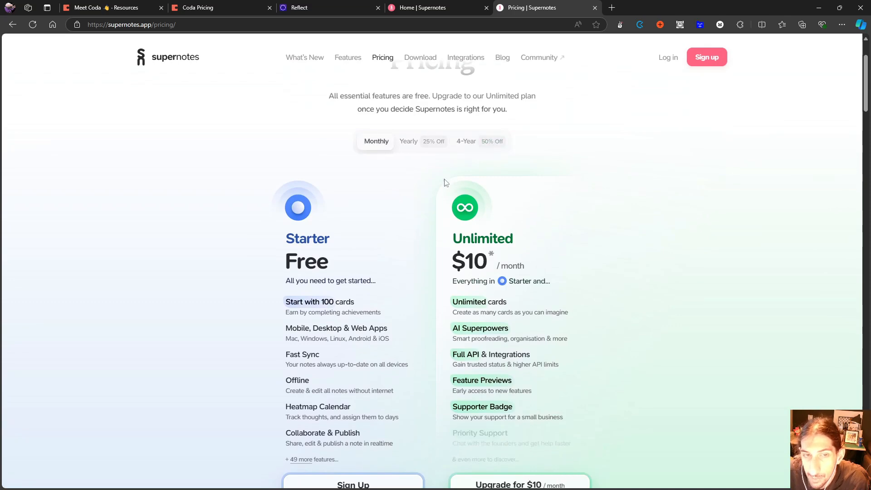
pyautogui.click(408, 140)
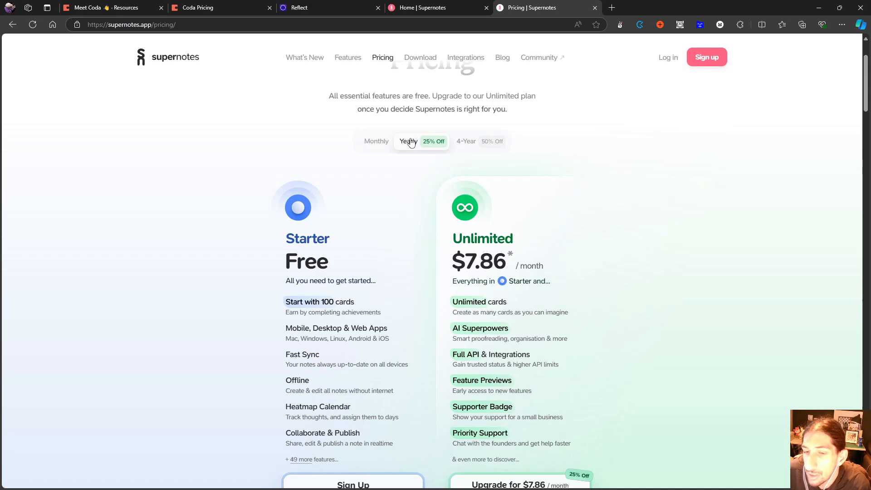
pyautogui.moveTo(410, 150)
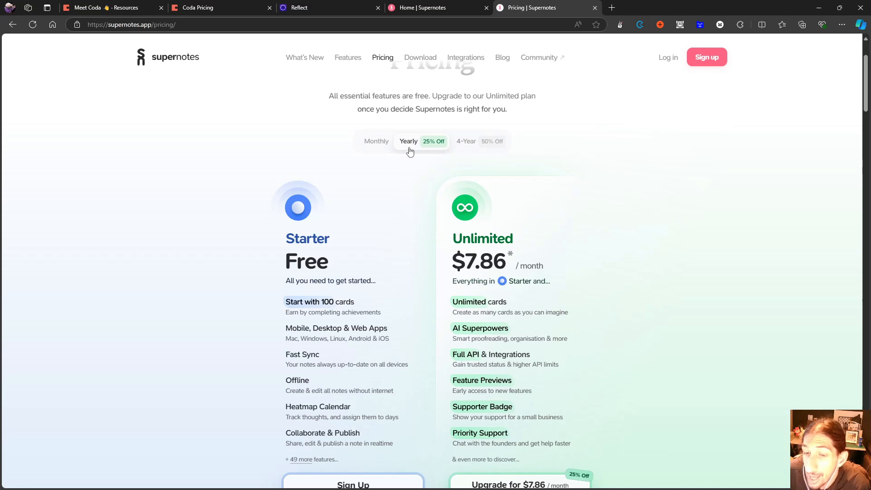
pyautogui.moveTo(406, 140)
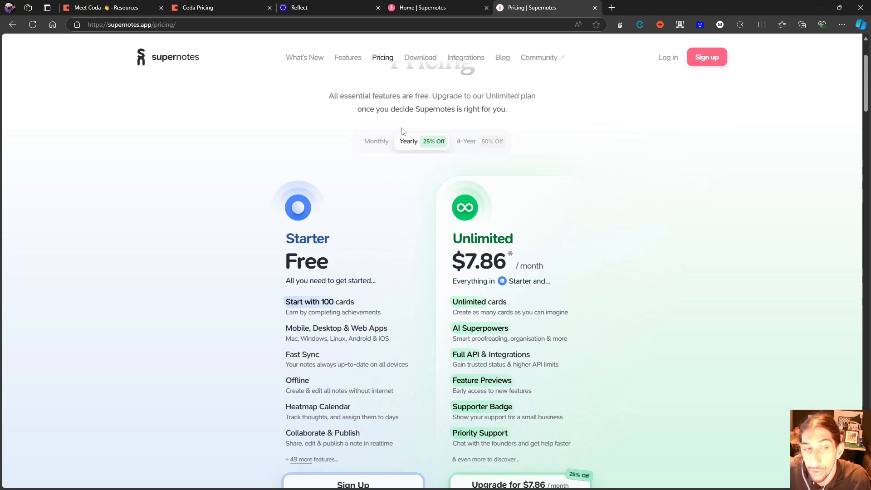
pyautogui.moveTo(402, 129)
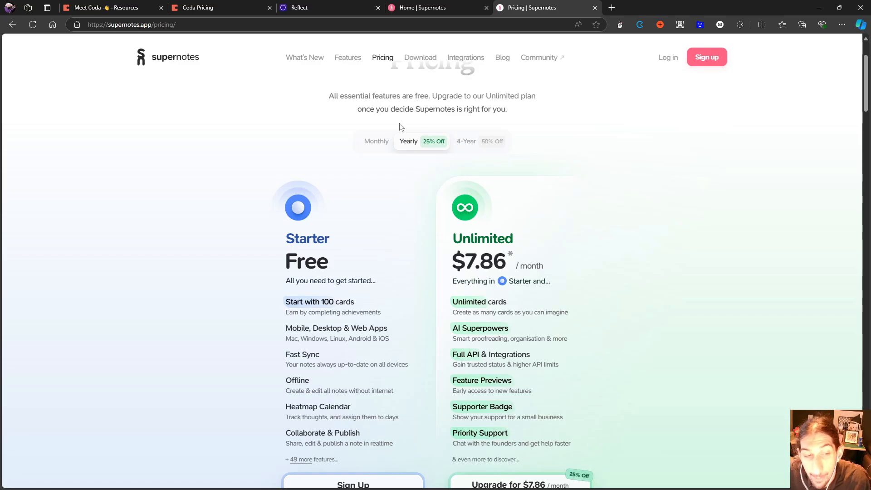
# - Bring the Personal - Taskade workspace tab forward
pyautogui.click(437, 7)
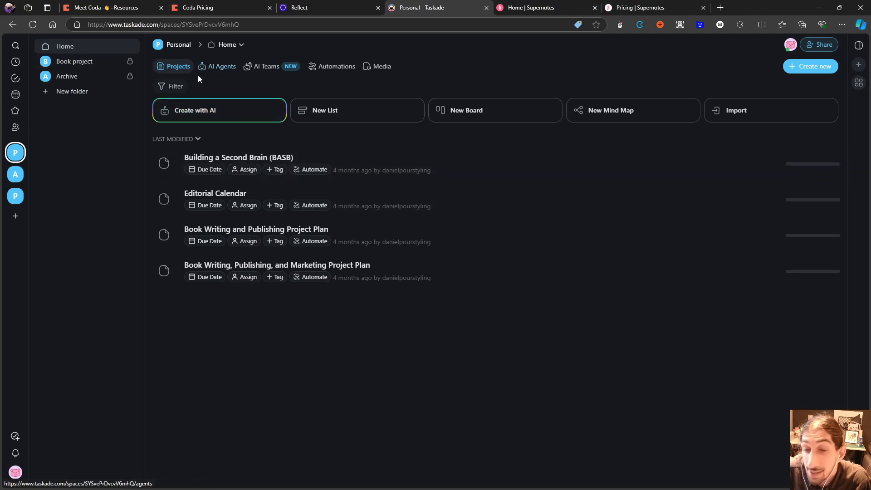
pyautogui.moveTo(283, 161)
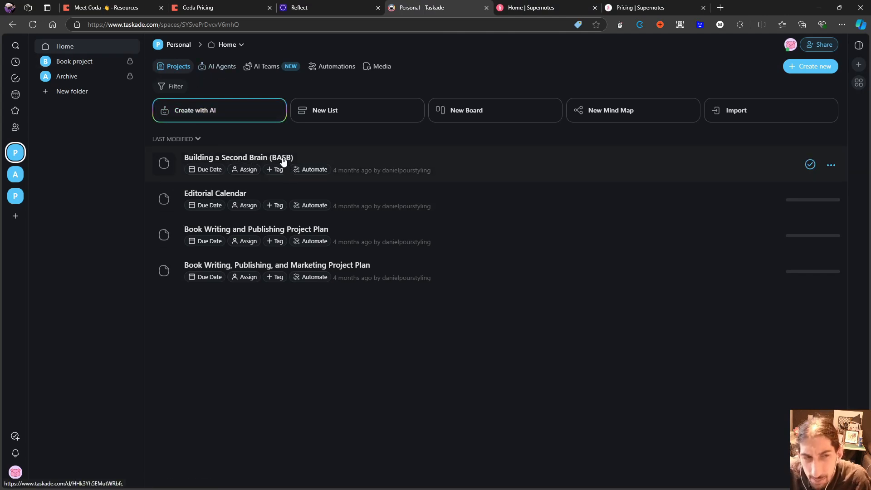
# - Open the Building a Second Brain (BASB) project and scan its board from Inbox to Reading List
pyautogui.click(239, 157)
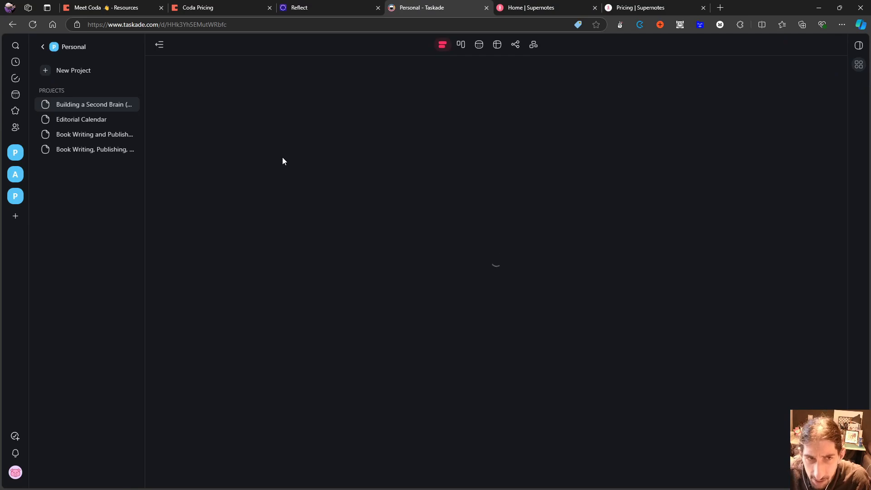
pyautogui.click(93, 105)
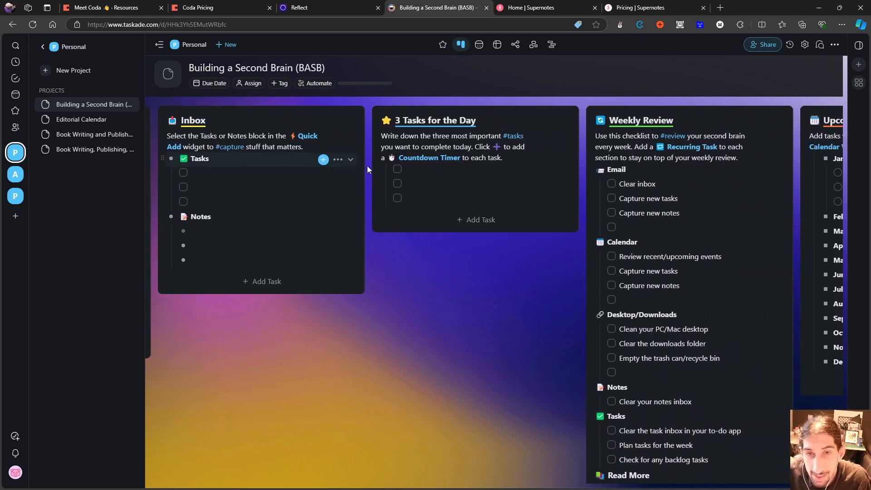
pyautogui.hscroll(3)
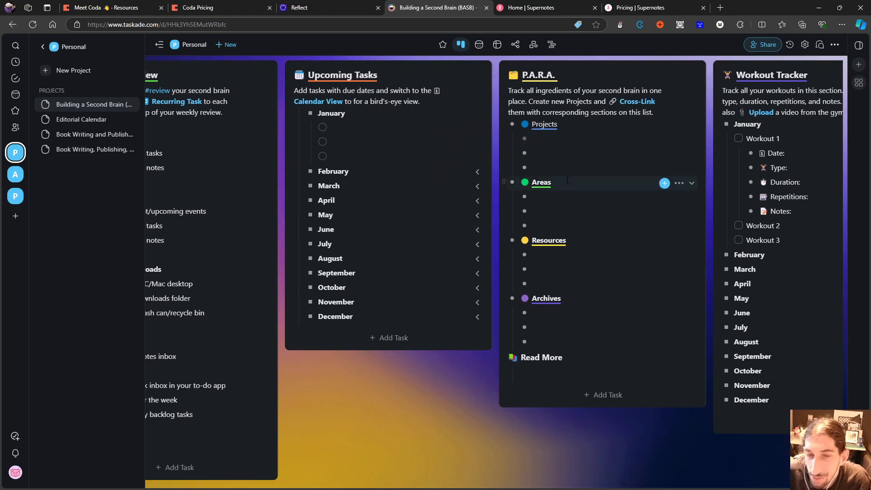
pyautogui.hscroll(3)
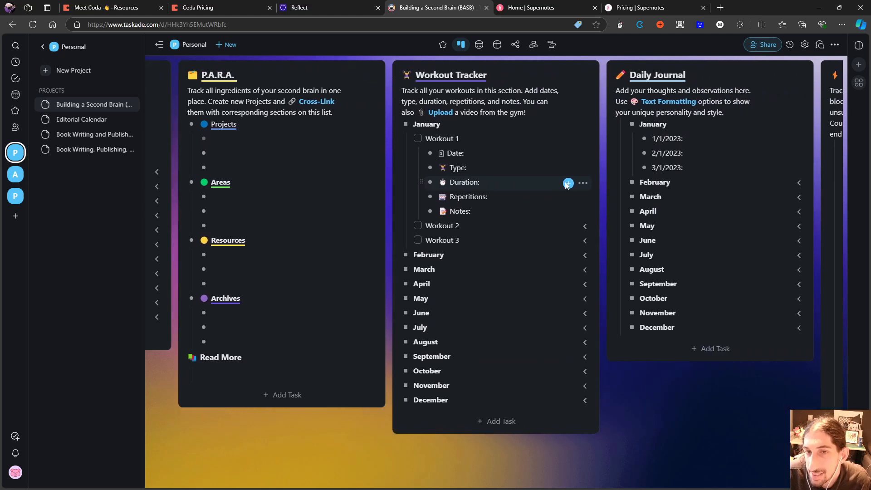
pyautogui.hscroll(3)
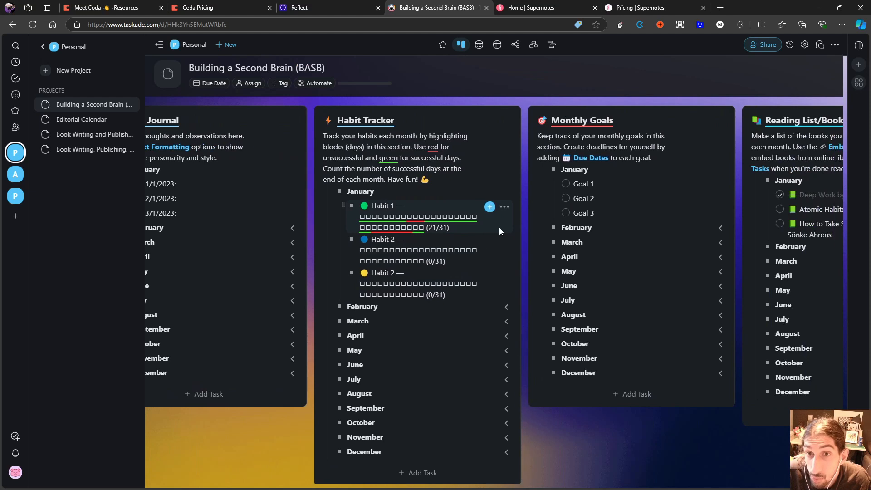
pyautogui.hscroll(3)
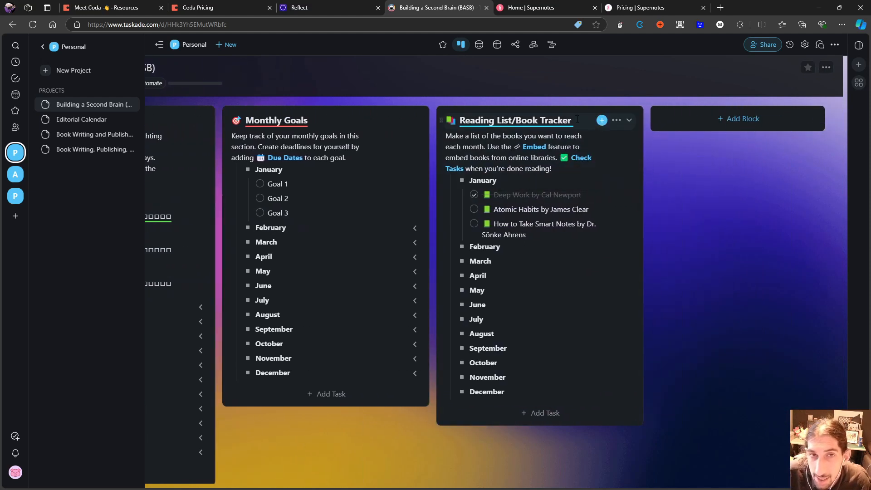
pyautogui.click(496, 45)
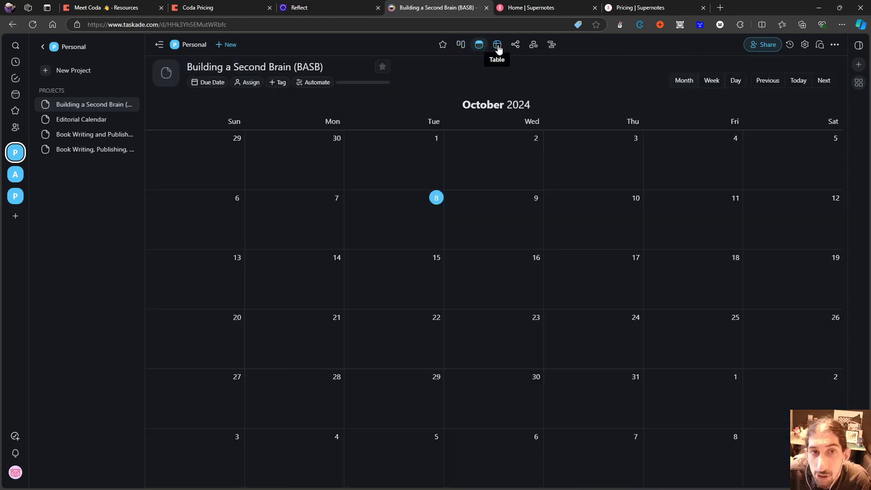
pyautogui.click(497, 45)
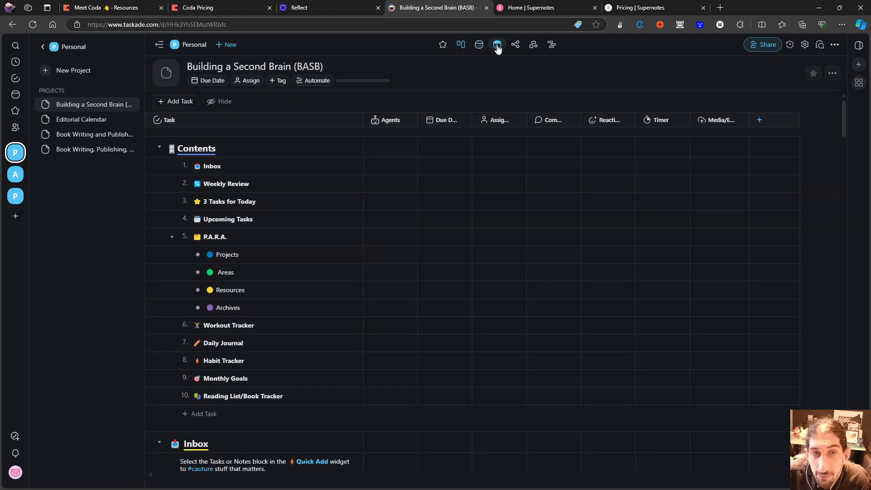
pyautogui.click(533, 45)
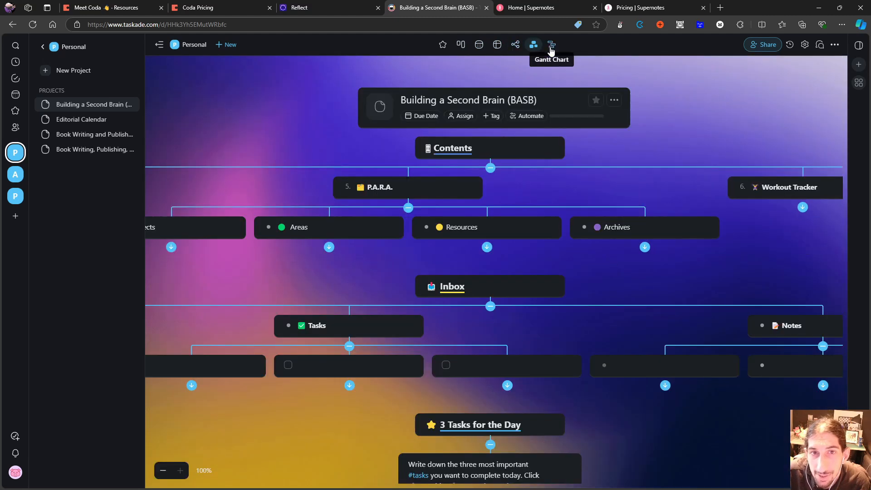
pyautogui.click(551, 44)
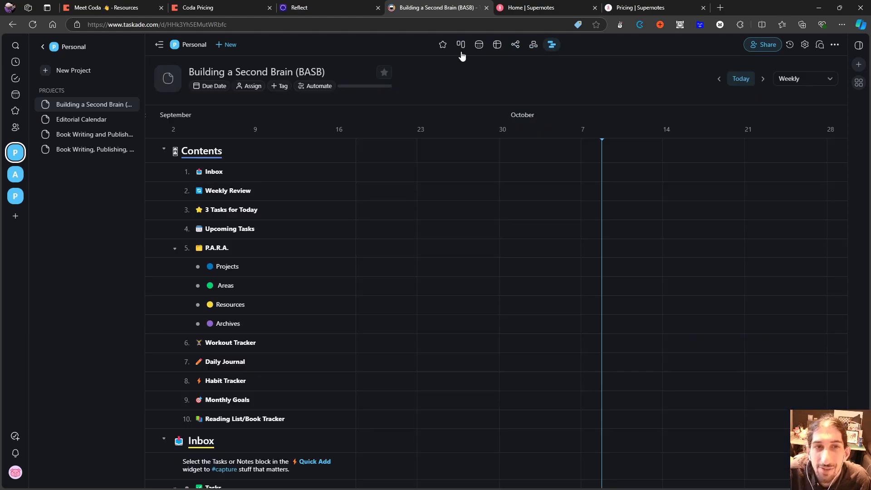
pyautogui.moveTo(461, 45)
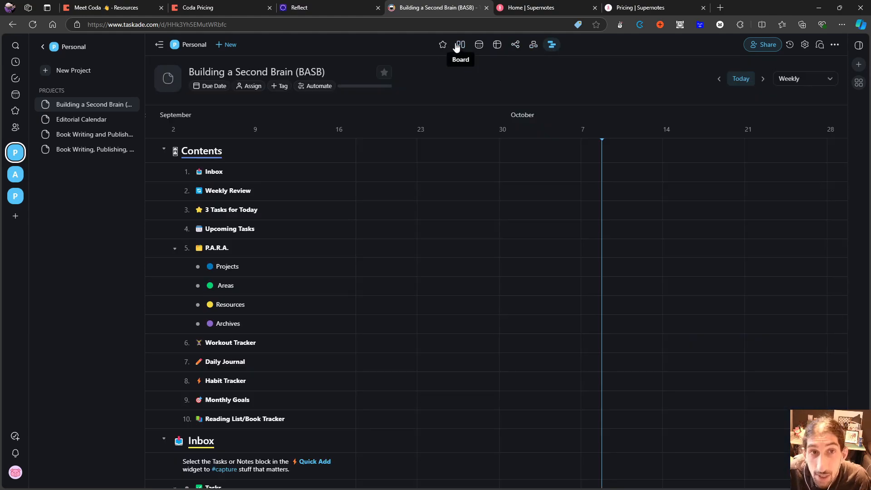
pyautogui.click(460, 45)
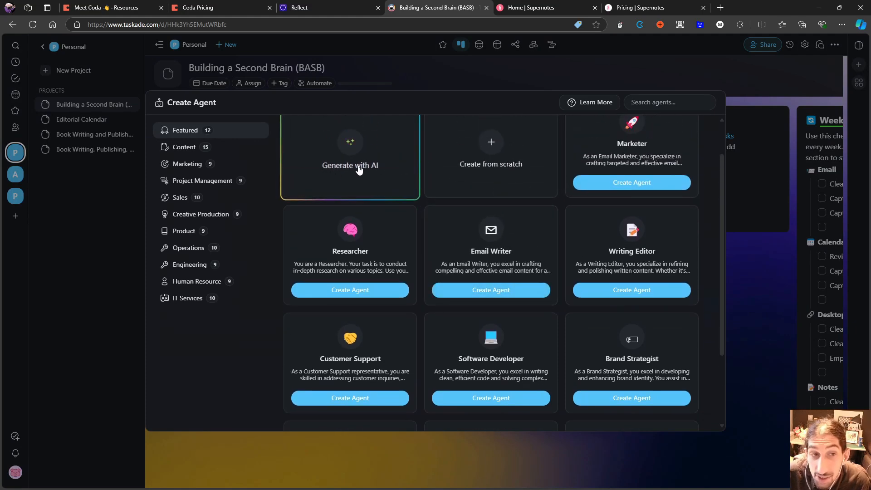
pyautogui.moveTo(586, 181)
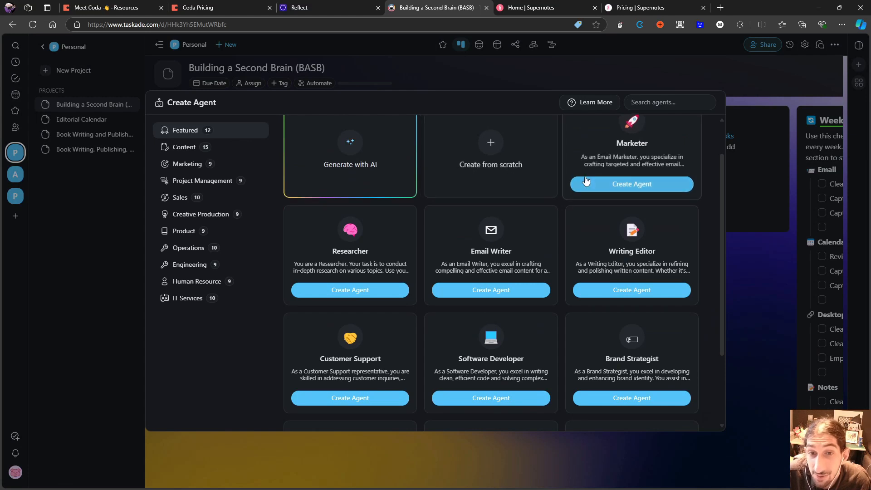
pyautogui.scroll(-3)
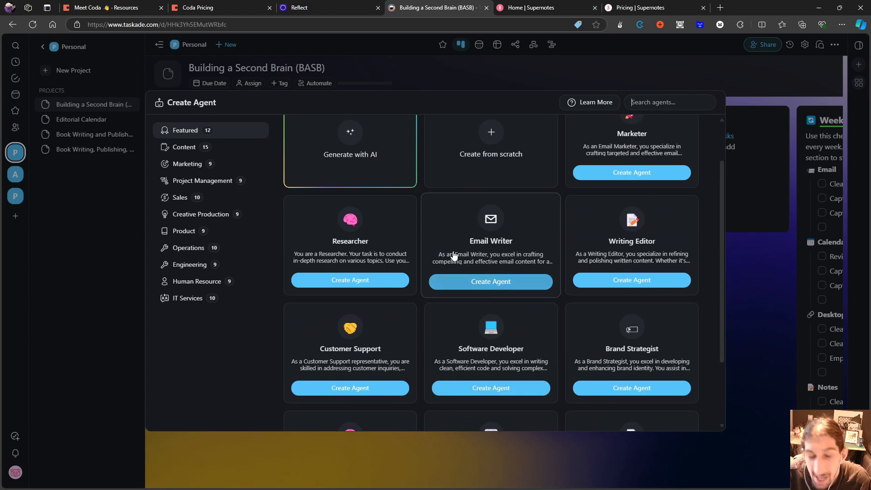
pyautogui.moveTo(459, 238)
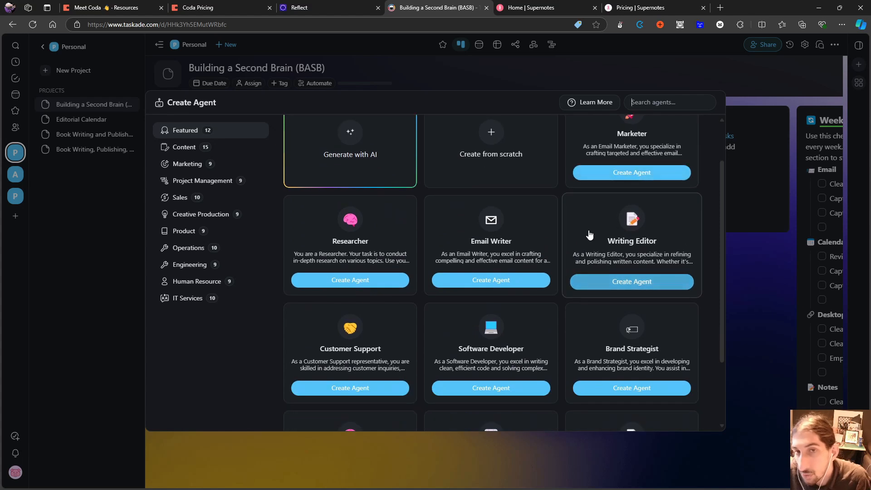
pyautogui.moveTo(587, 235)
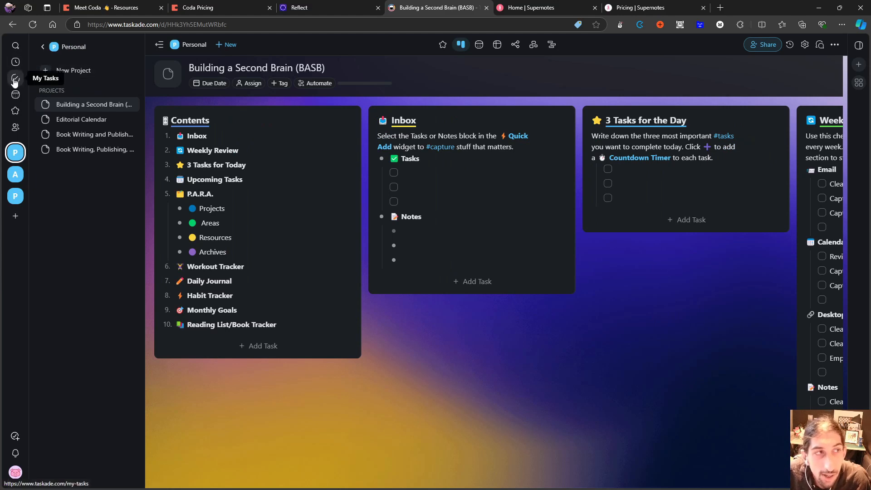
pyautogui.click(15, 78)
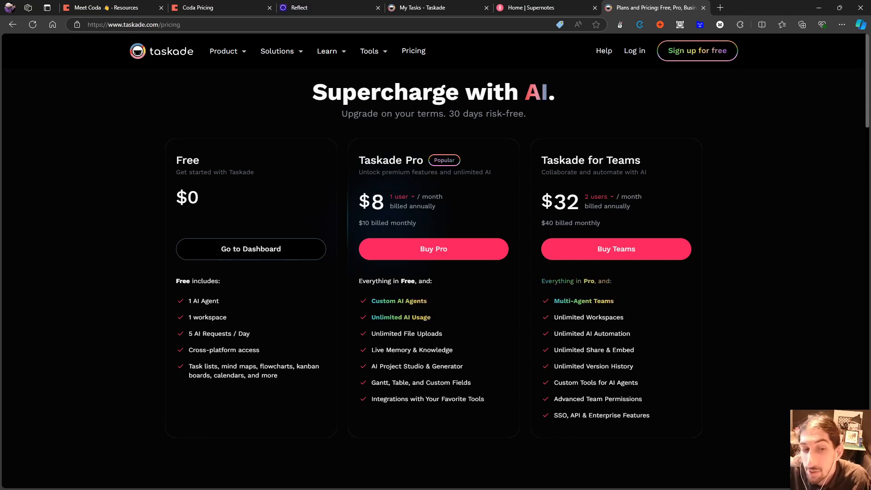
pyautogui.moveTo(433, 249)
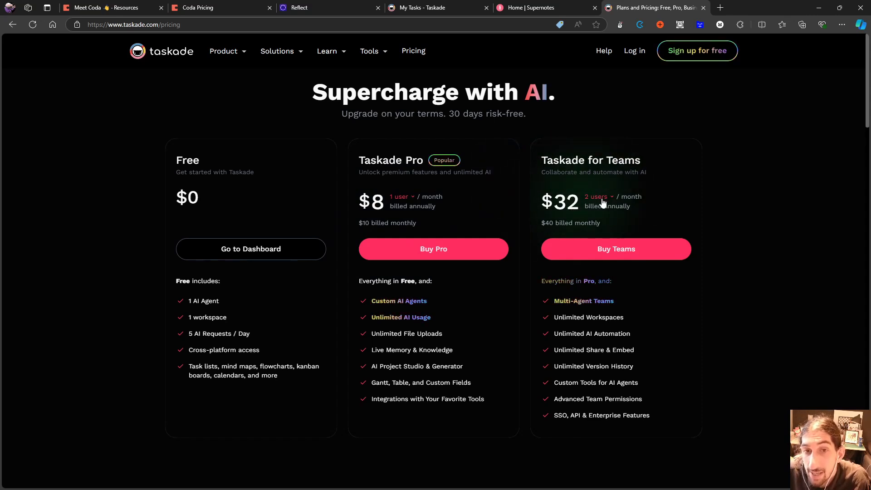
# - Set the Taskade for Teams plan to 10 users, showing $160/month annually, $200 monthly
pyautogui.click(598, 196)
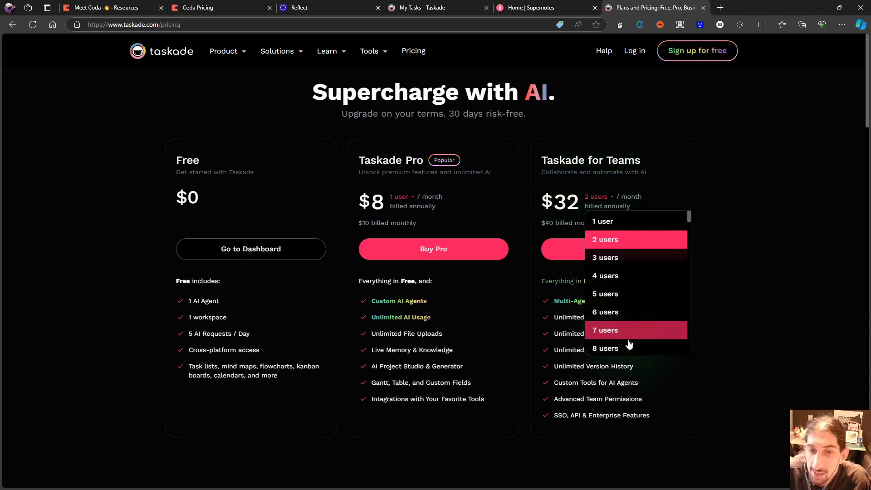
pyautogui.click(605, 348)
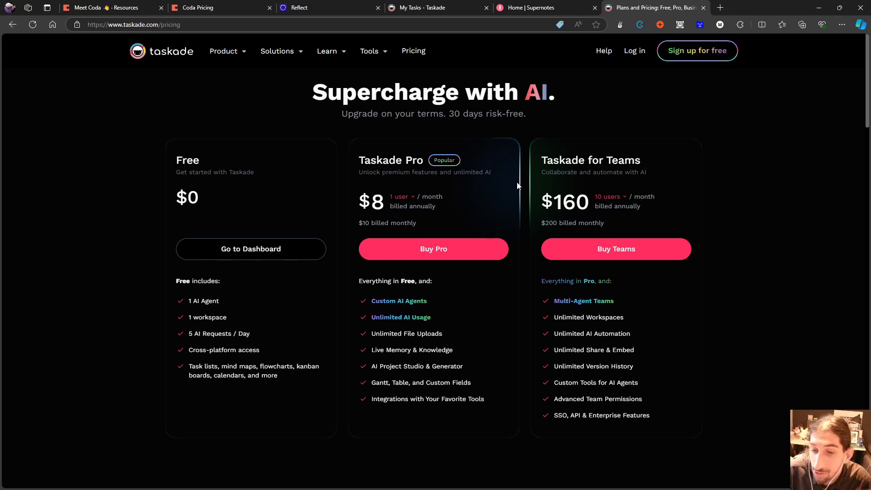
pyautogui.moveTo(724, 397)
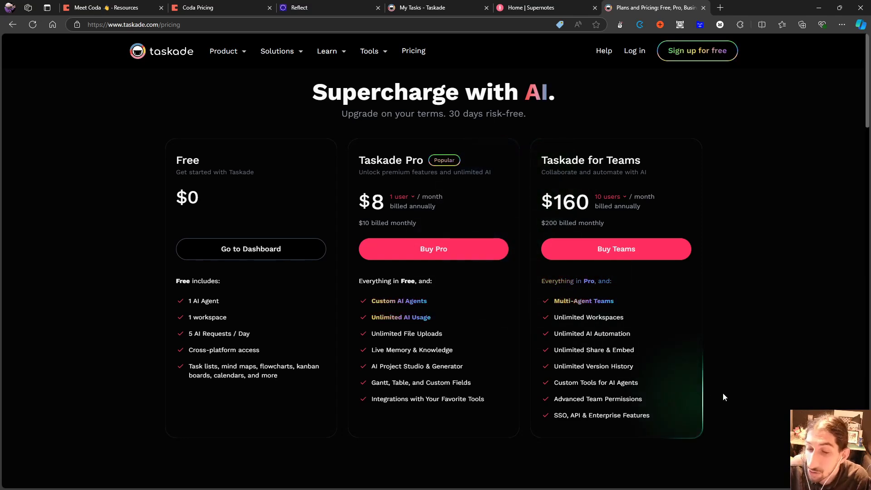